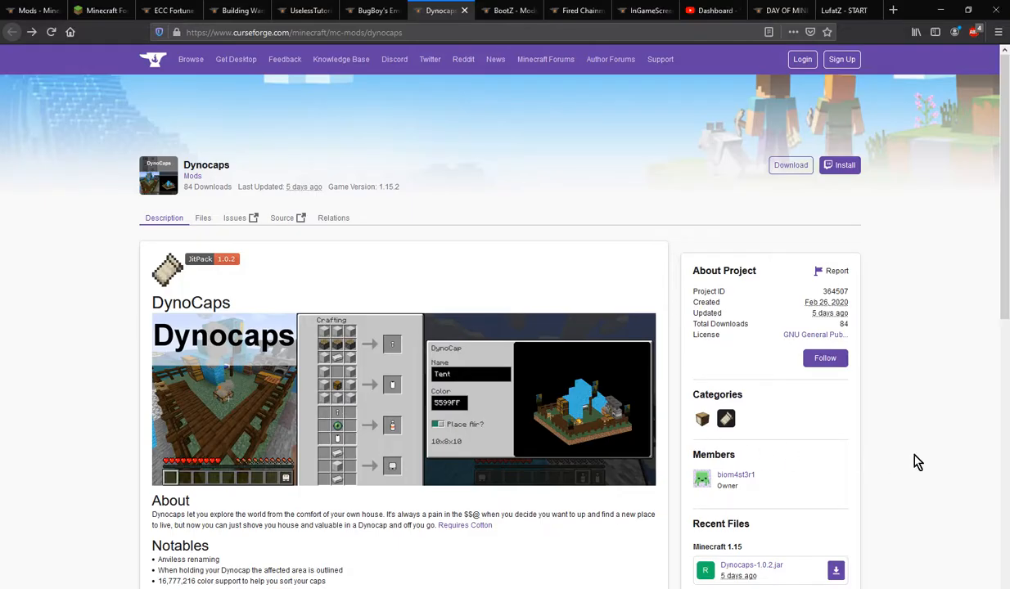
{"action": "mouse_move", "coordinate": [941, 460]}
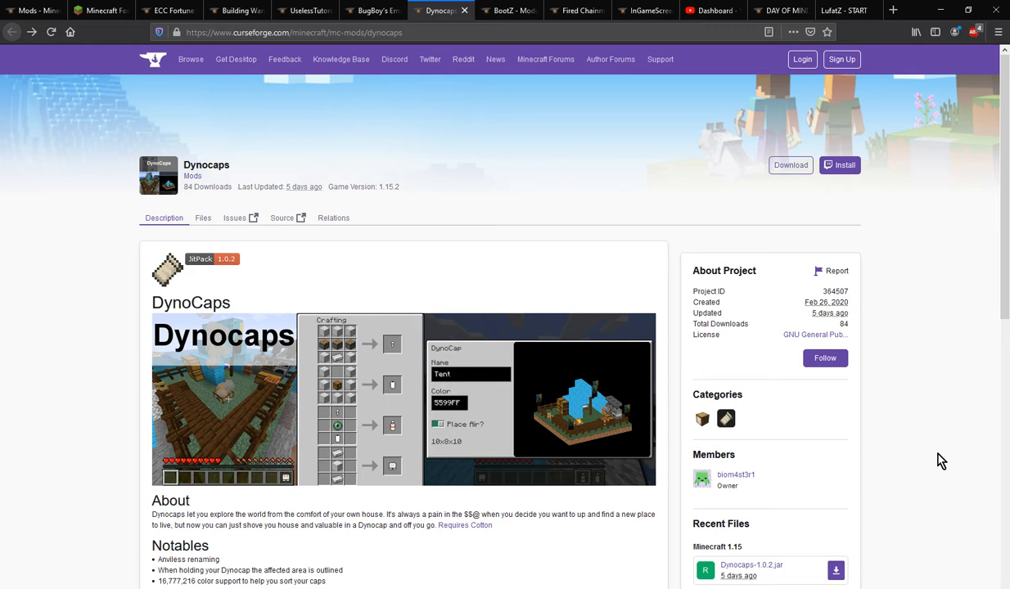
{"action": "mouse_move", "coordinate": [959, 458]}
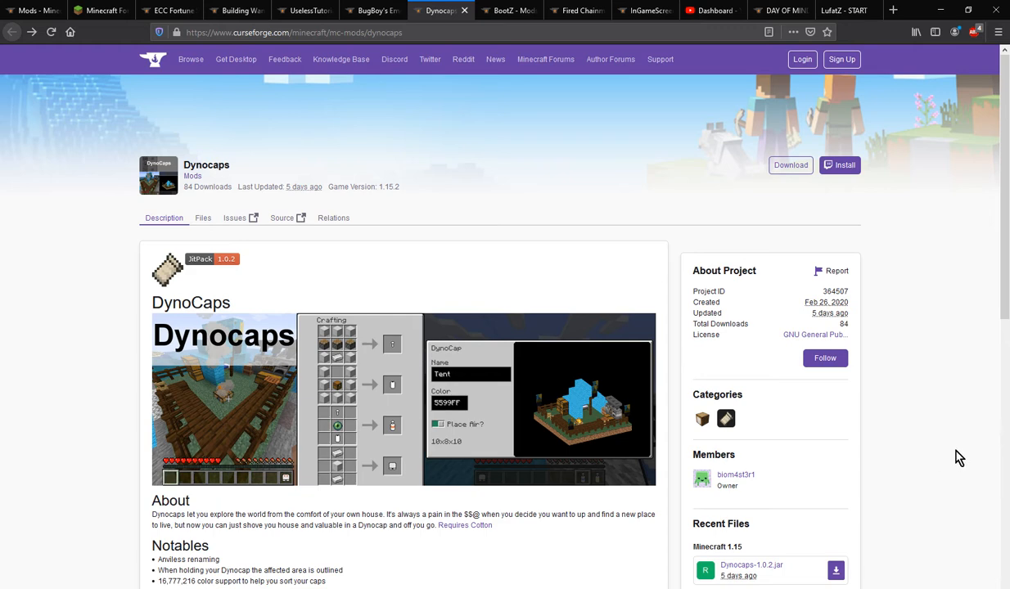
{"action": "mouse_move", "coordinate": [300, 374]}
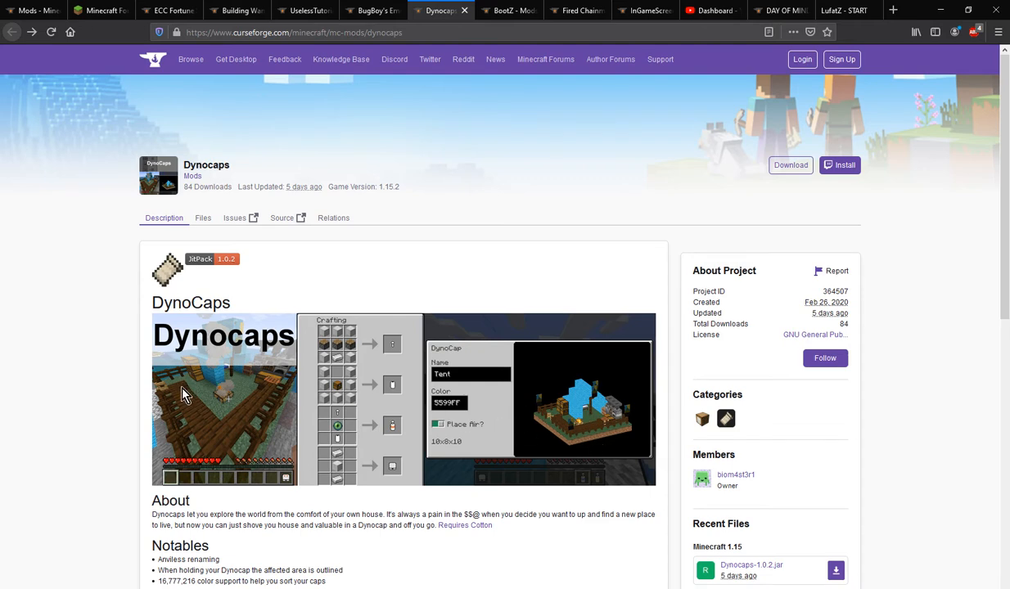
- Look up the basic Dynocap's JEI crafting recipe, then return to the world holding the cap
{"action": "scroll", "scroll_direction": "down", "scroll_amount": 3}
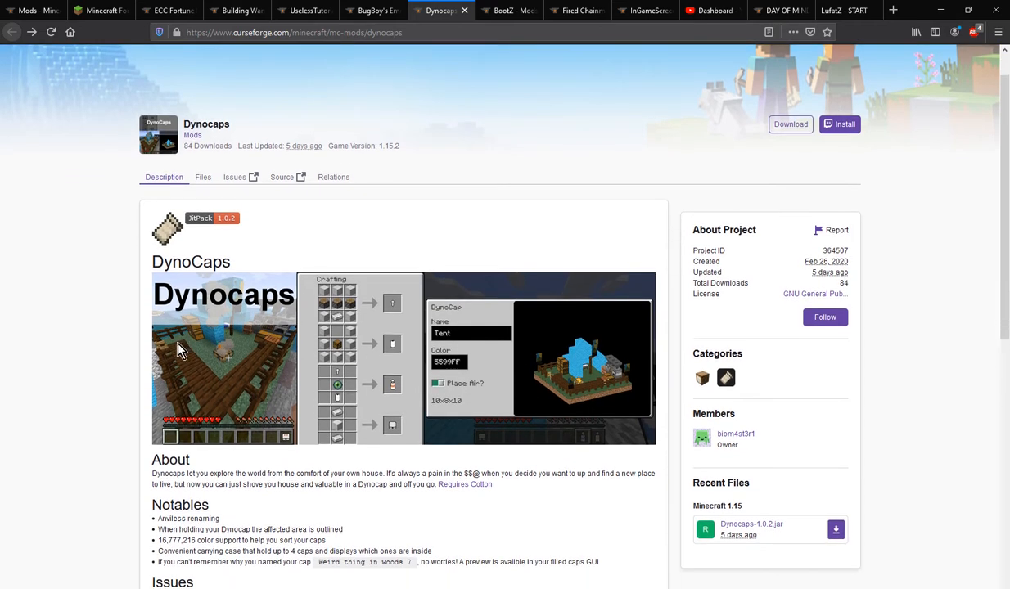
{"action": "scroll", "scroll_direction": "down", "scroll_amount": 3}
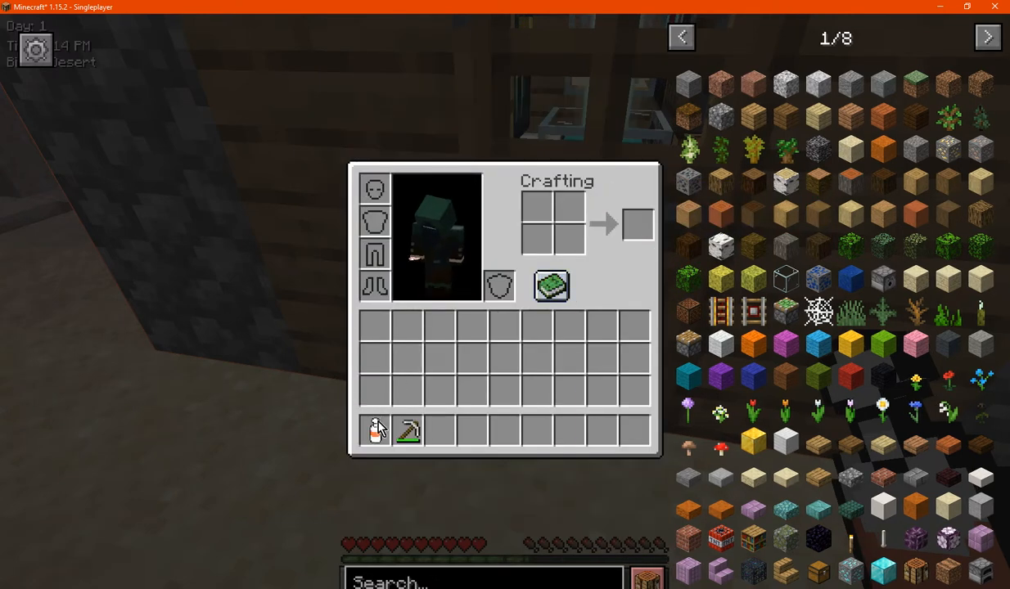
{"action": "left_click", "coordinate": [552, 285]}
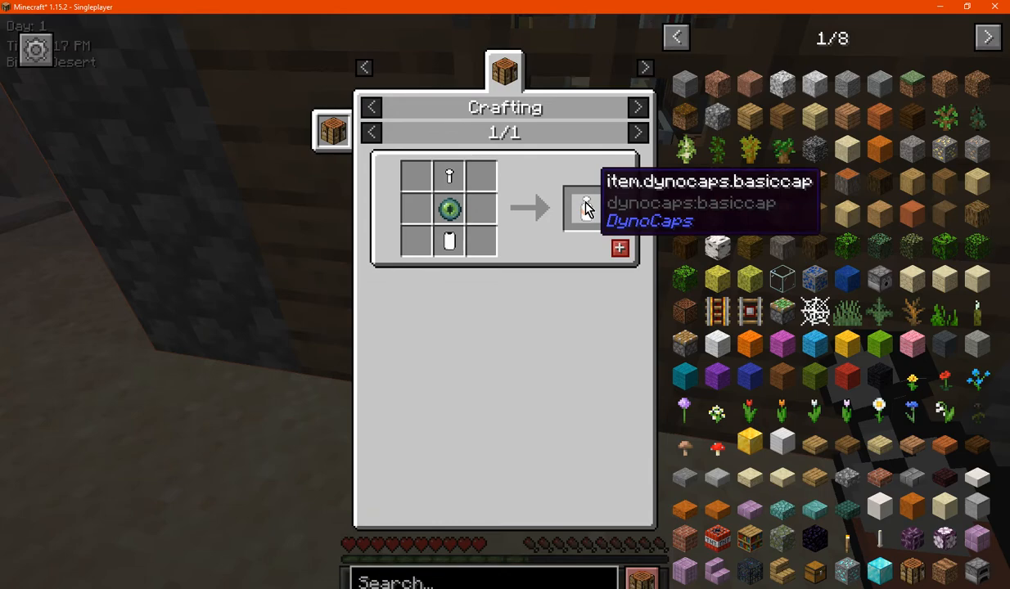
{"action": "key", "text": "Escape"}
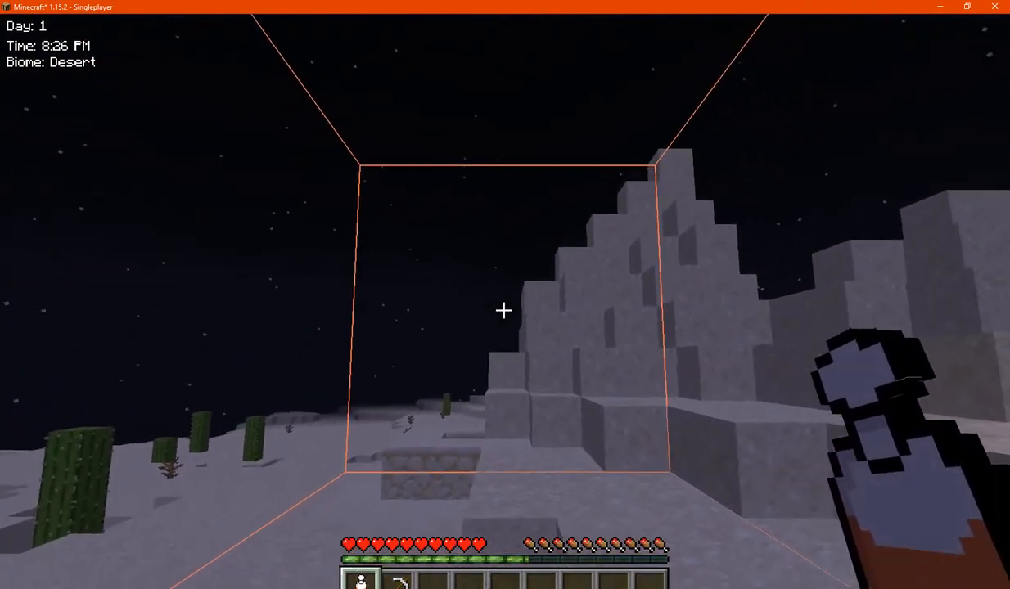
{"action": "mouse_move", "coordinate": [504, 311]}
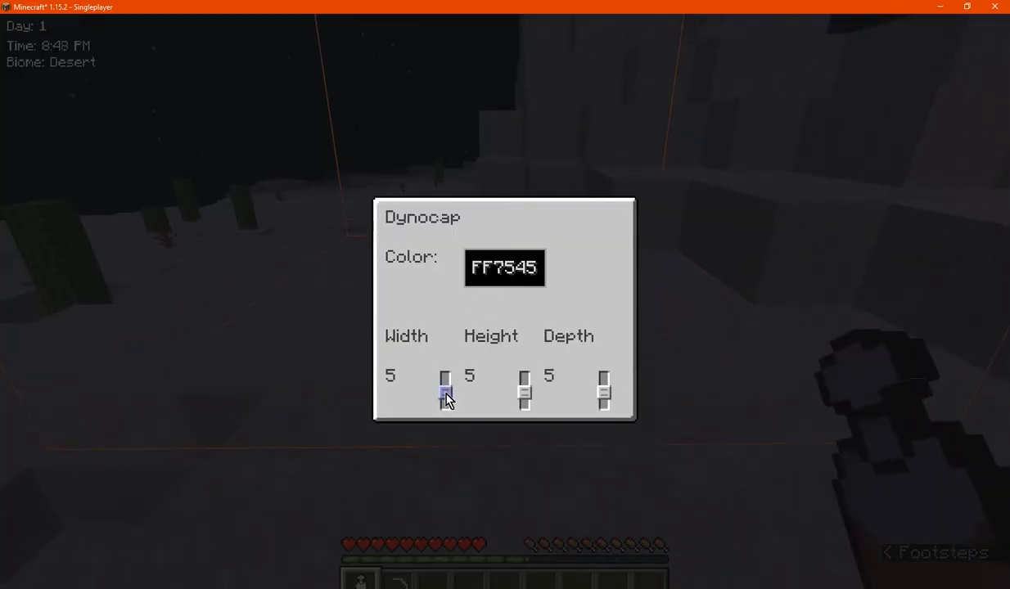
- Drag the Dynocap's size sliders to end at width 5, height 10, depth 10
{"action": "left_click_drag", "start_coordinate": [445, 397], "coordinate": [445, 377]}
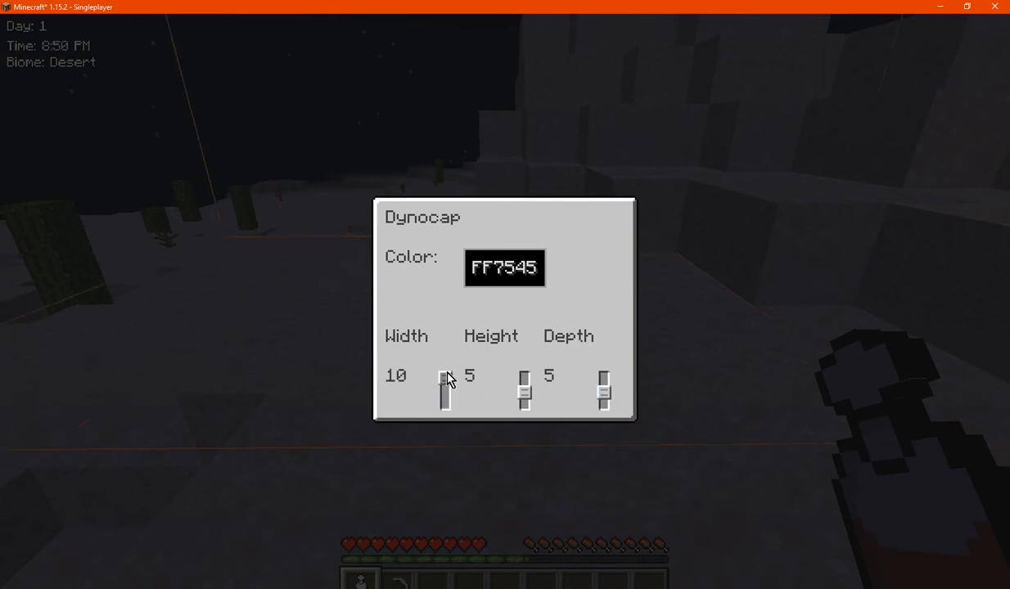
{"action": "left_click_drag", "start_coordinate": [445, 376], "coordinate": [445, 392]}
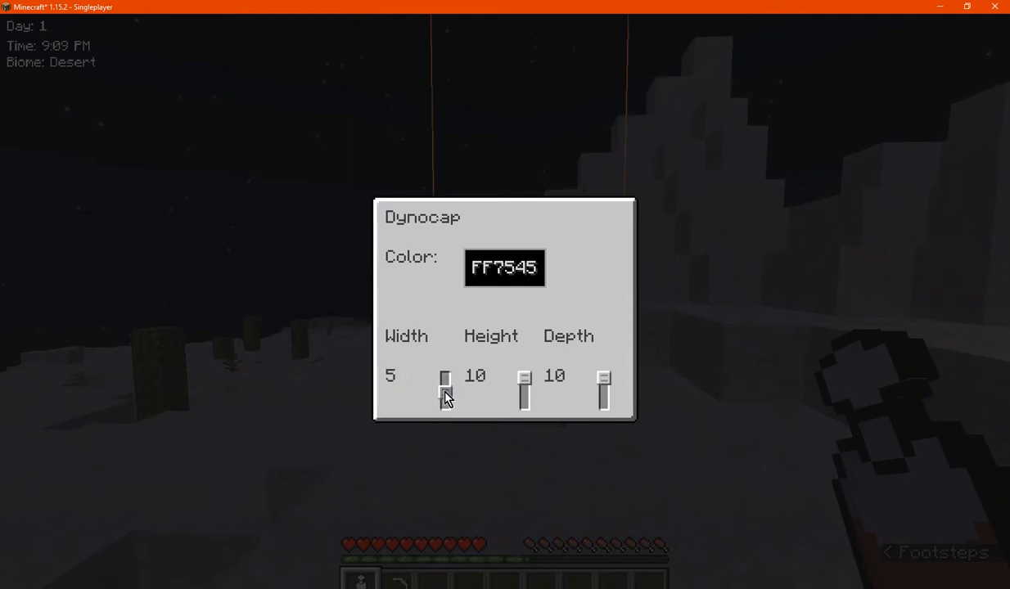
{"action": "left_click_drag", "start_coordinate": [445, 375], "coordinate": [445, 390]}
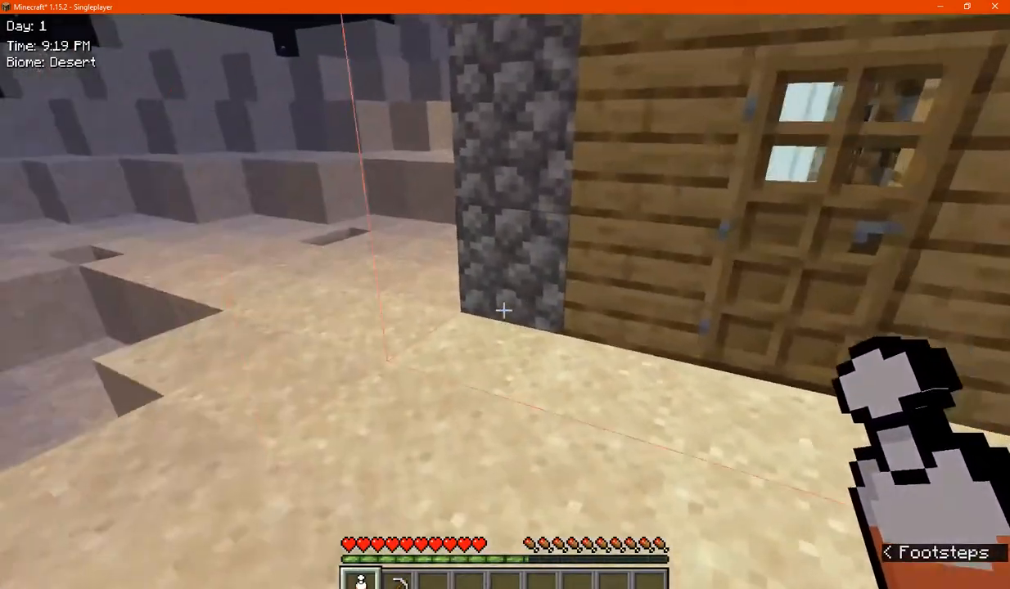
{"action": "mouse_move", "coordinate": [504, 314]}
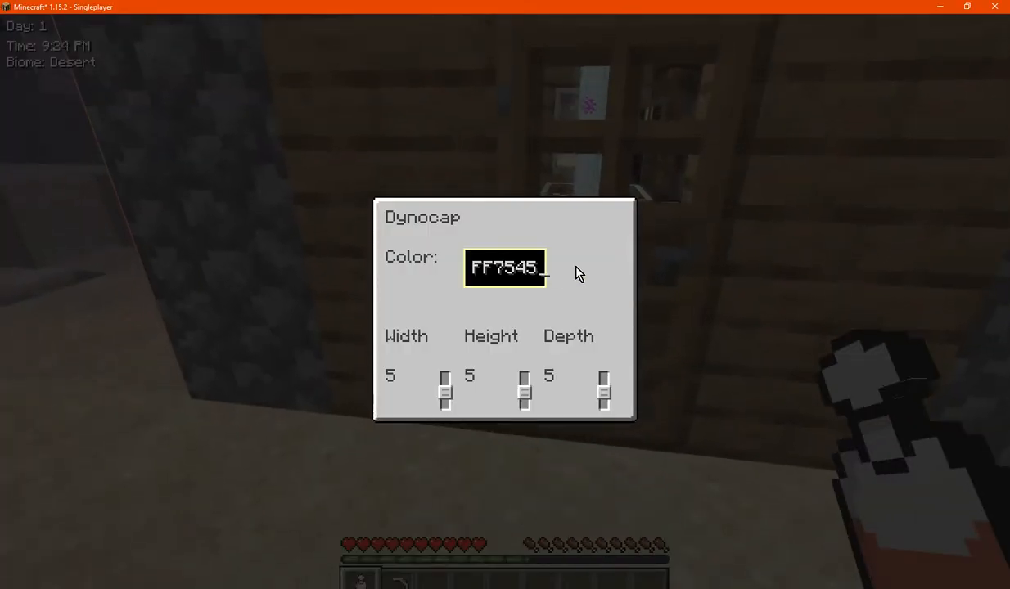
- Replace the outline colour code FF7545 with 000FFF for a blue outline
{"action": "key", "text": "Backspace"}
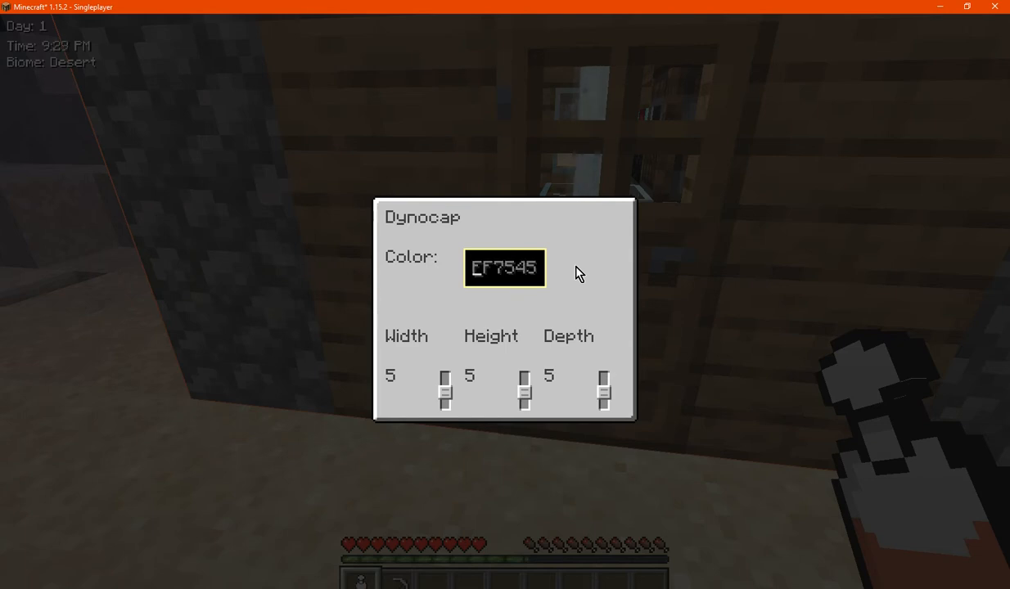
{"action": "type", "text": "000FFF"}
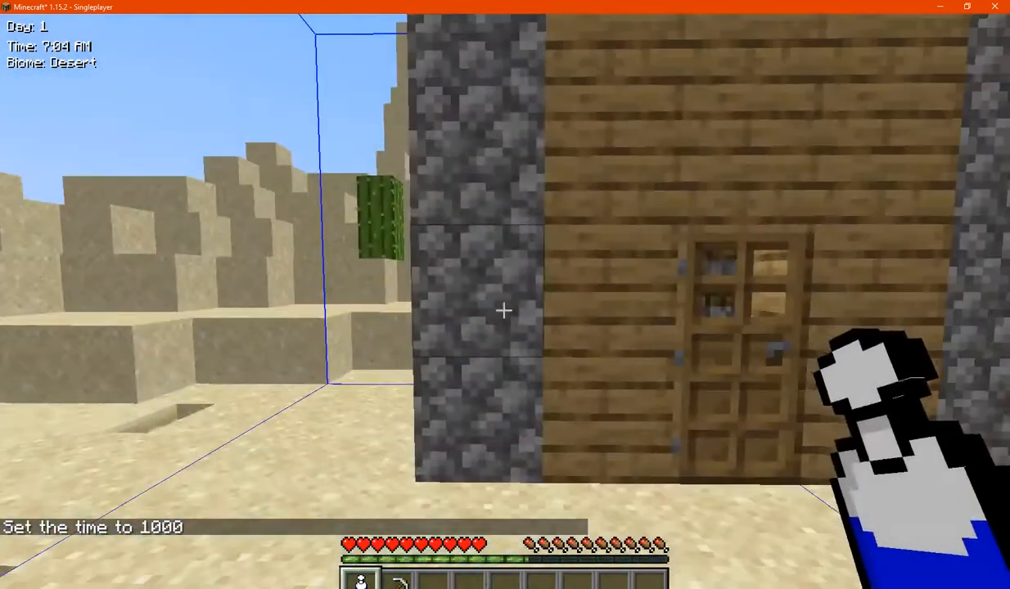
{"action": "mouse_move", "coordinate": [504, 311]}
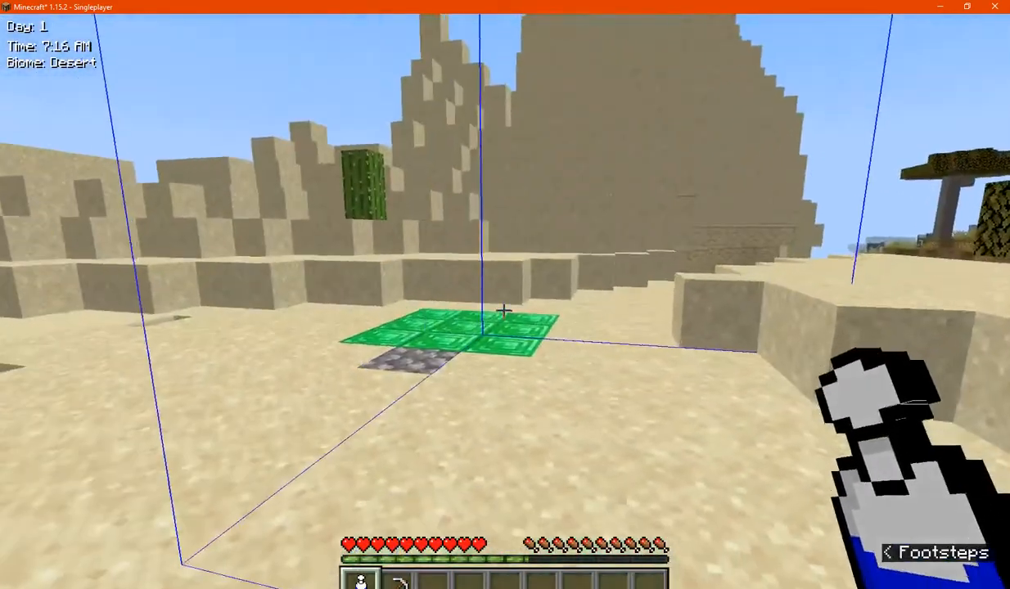
{"action": "mouse_move", "coordinate": [504, 311]}
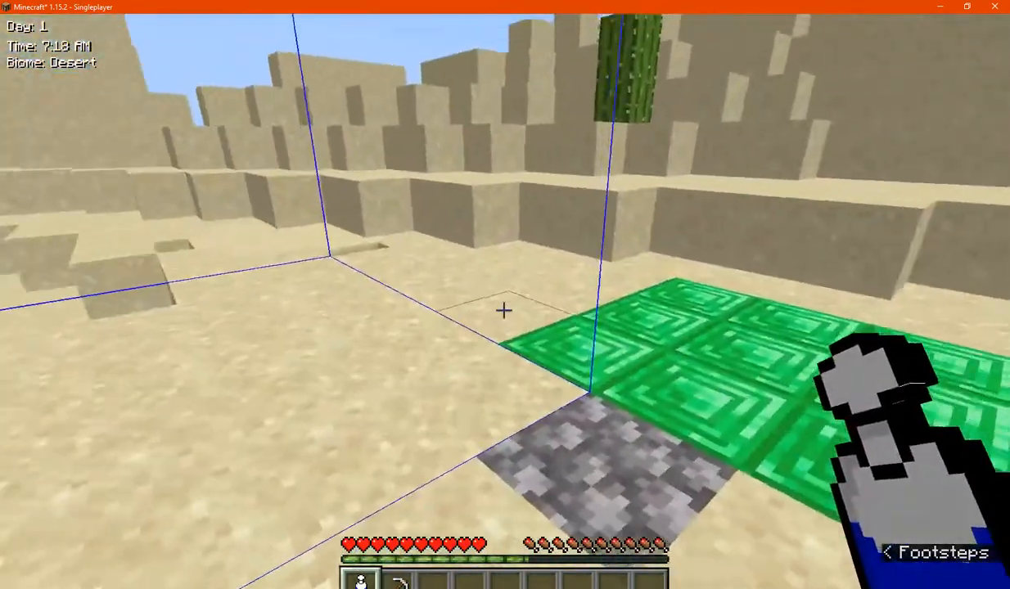
{"action": "mouse_move", "coordinate": [505, 311]}
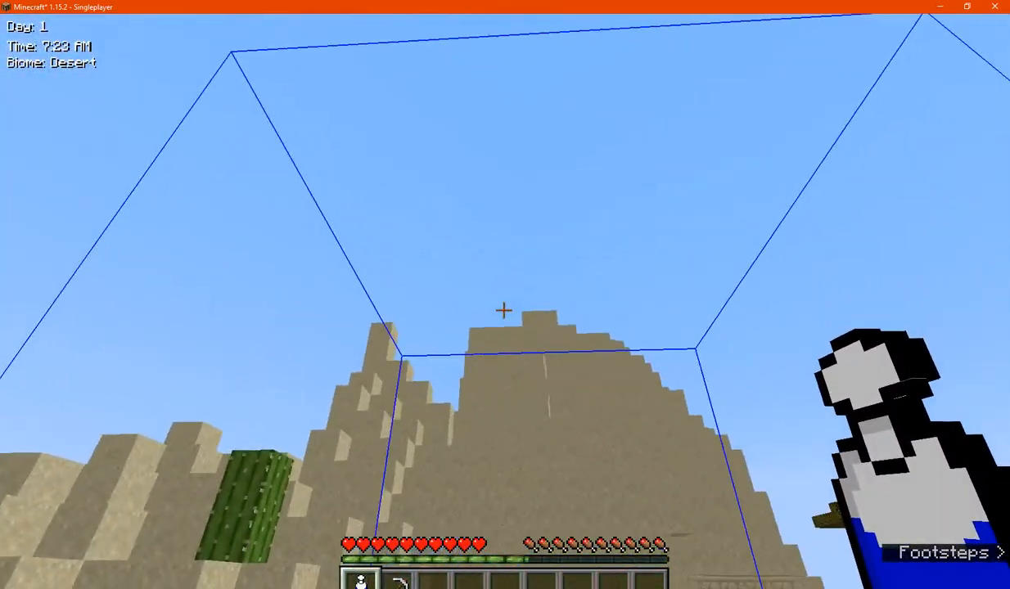
{"action": "mouse_move", "coordinate": [504, 311]}
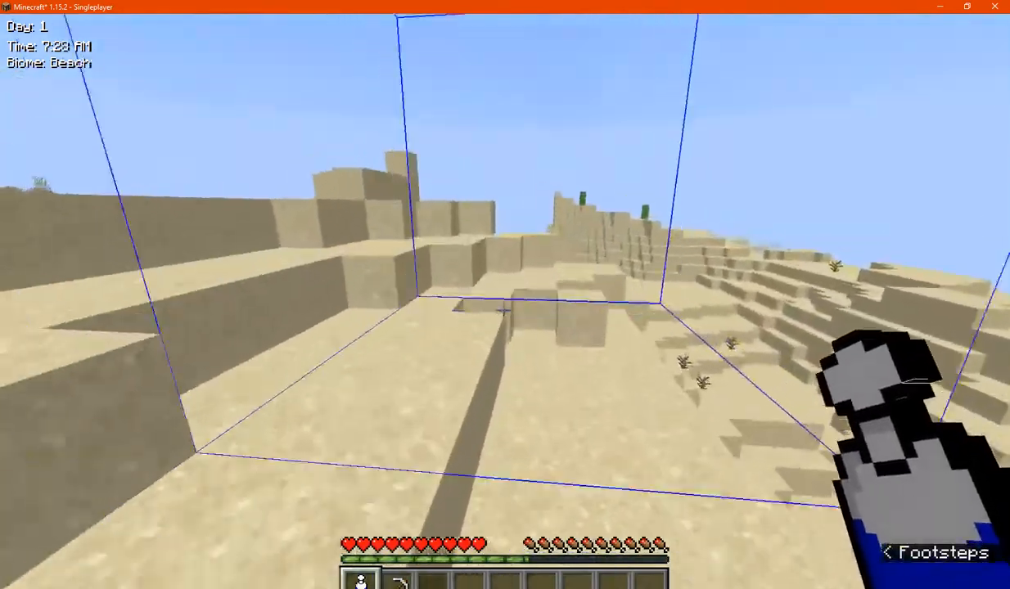
{"action": "mouse_move", "coordinate": [504, 294]}
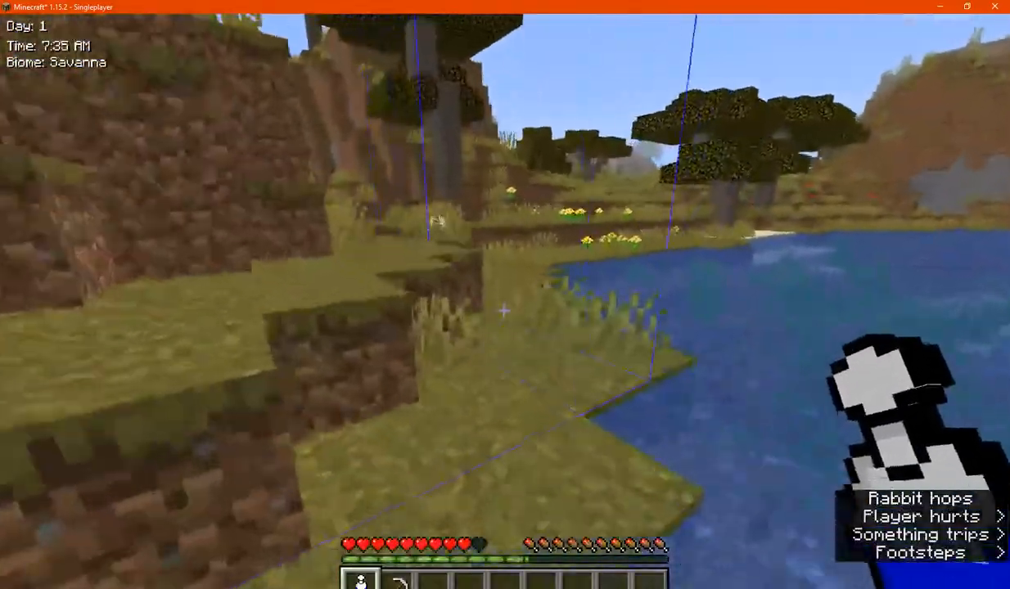
{"action": "mouse_move", "coordinate": [504, 311]}
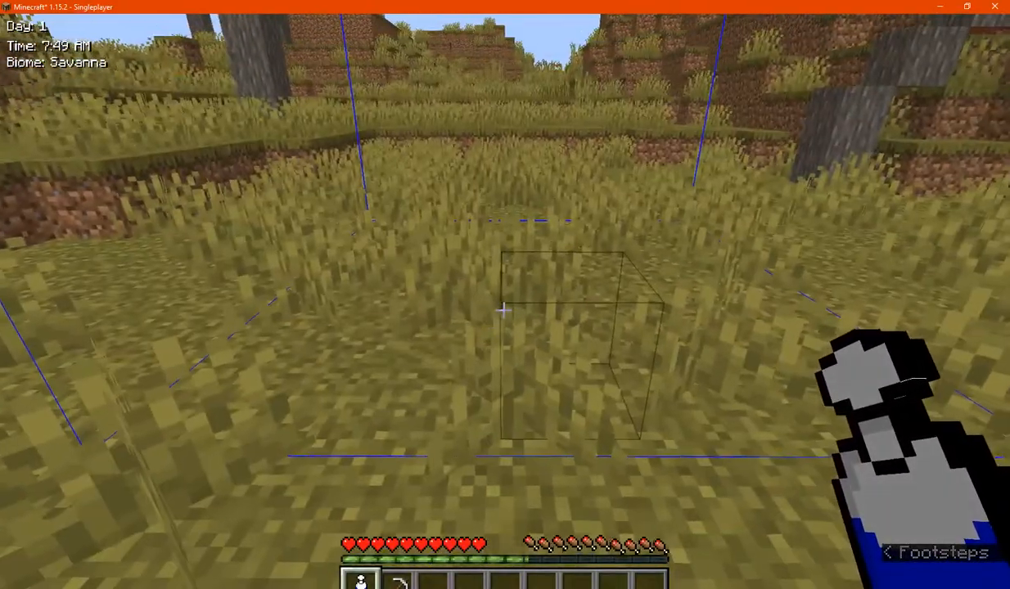
{"action": "mouse_move", "coordinate": [504, 310]}
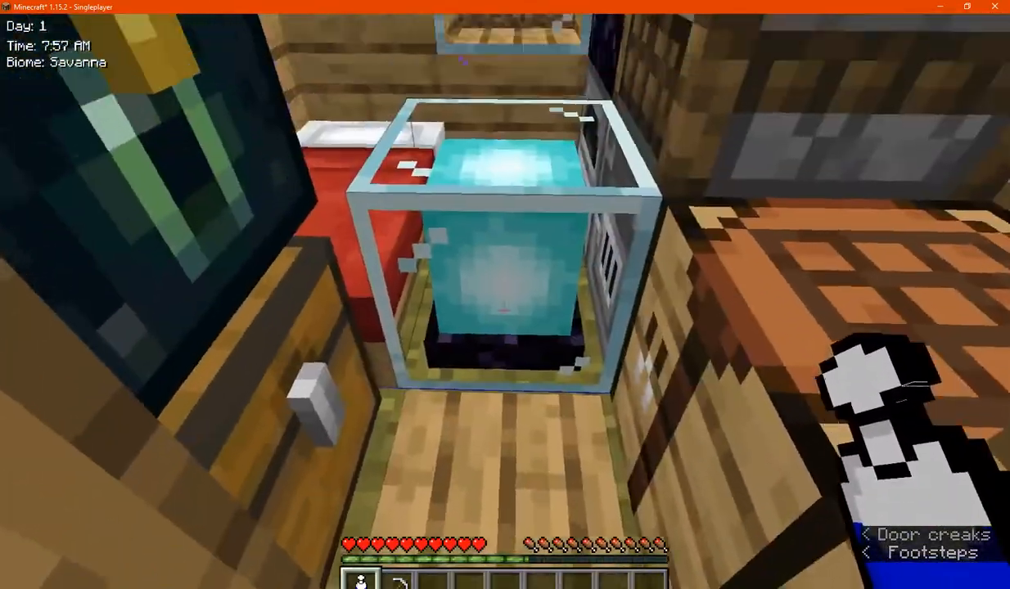
{"action": "mouse_move", "coordinate": [504, 311]}
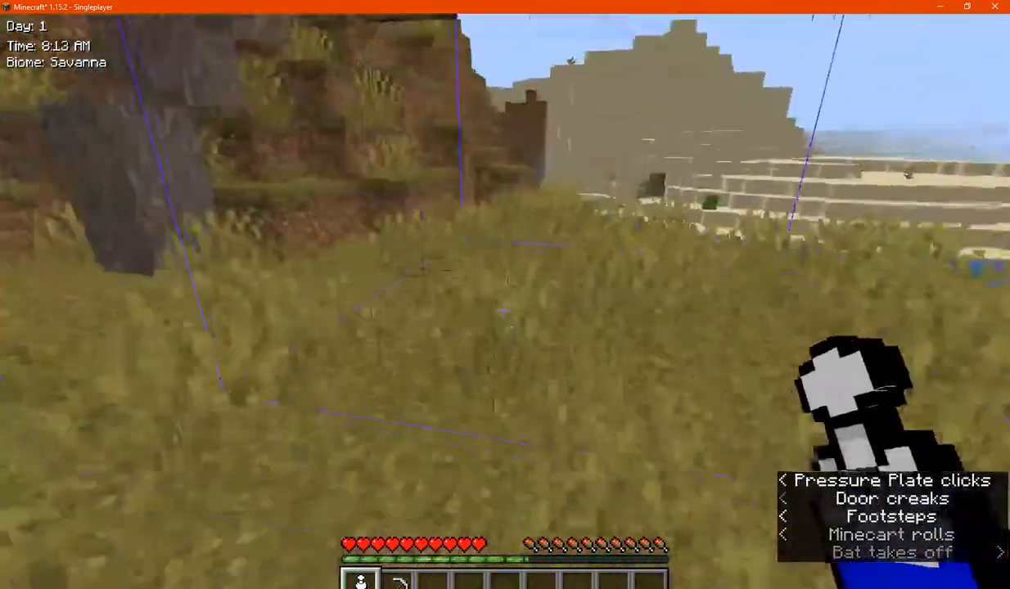
{"action": "mouse_move", "coordinate": [504, 311]}
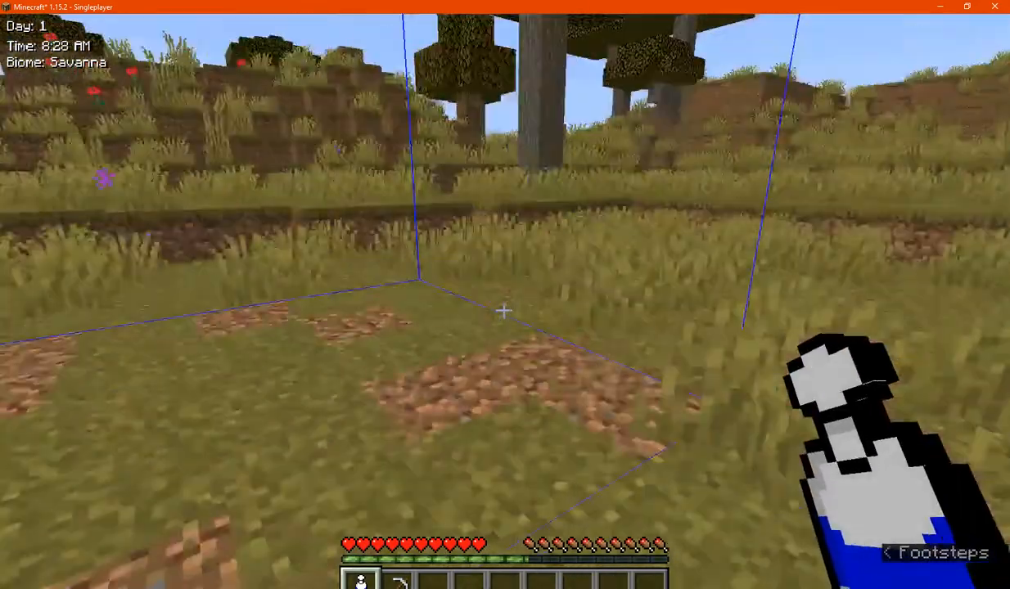
{"action": "mouse_move", "coordinate": [504, 310]}
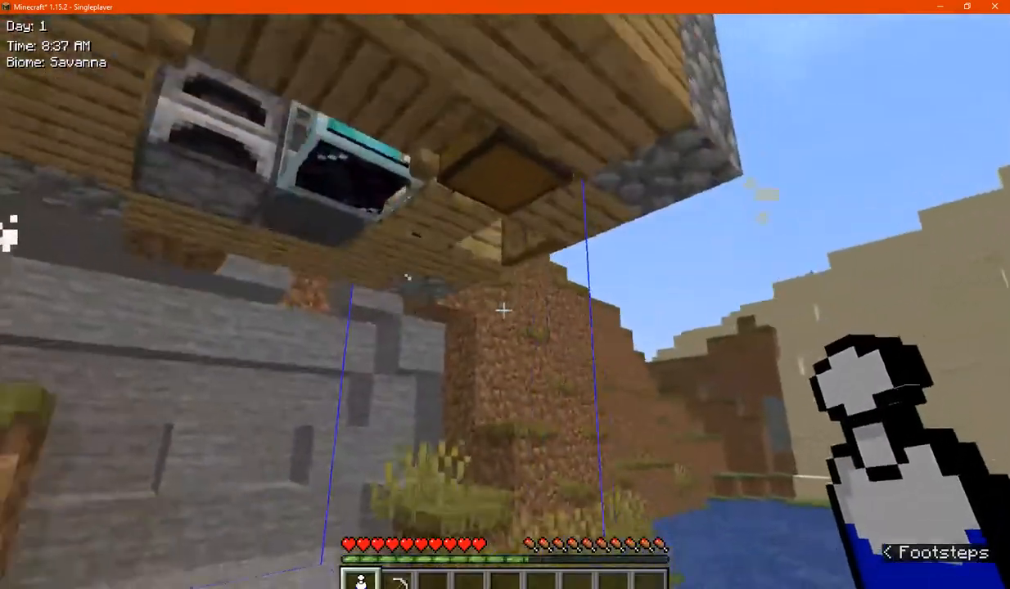
{"action": "mouse_move", "coordinate": [504, 310]}
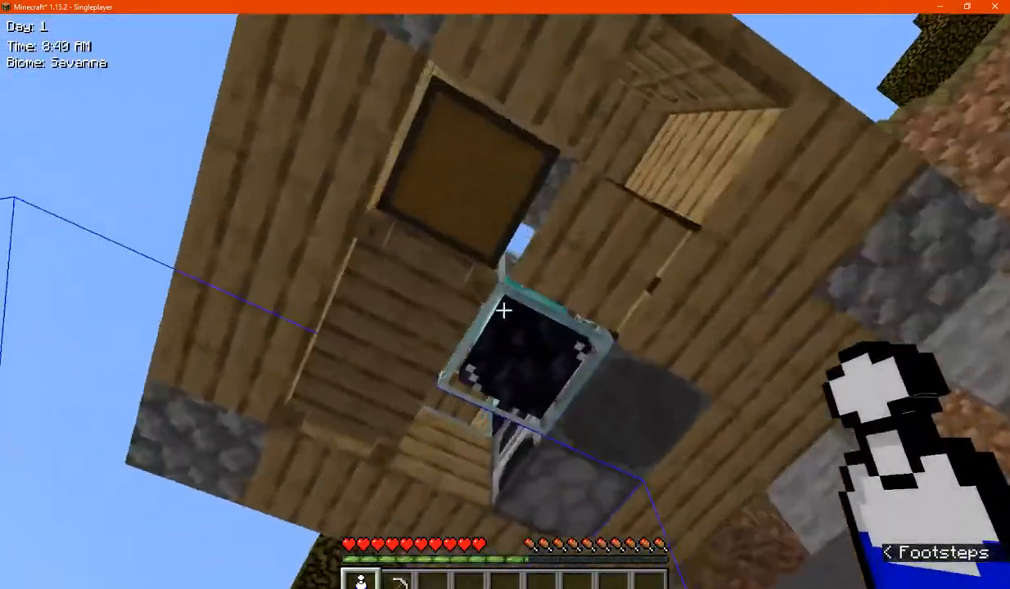
{"action": "mouse_move", "coordinate": [504, 311]}
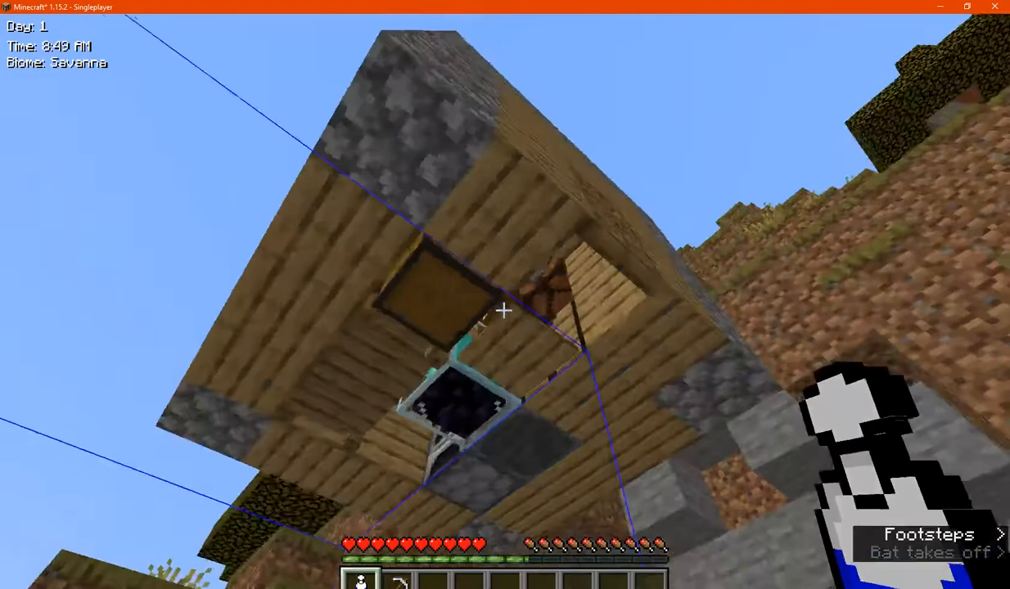
{"action": "mouse_move", "coordinate": [504, 310]}
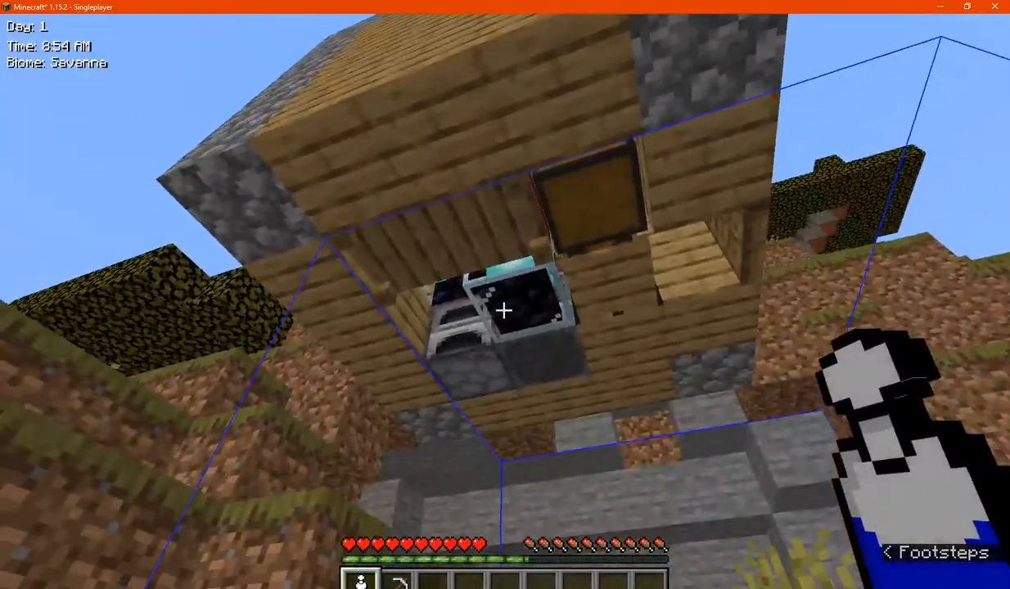
{"action": "mouse_move", "coordinate": [504, 309]}
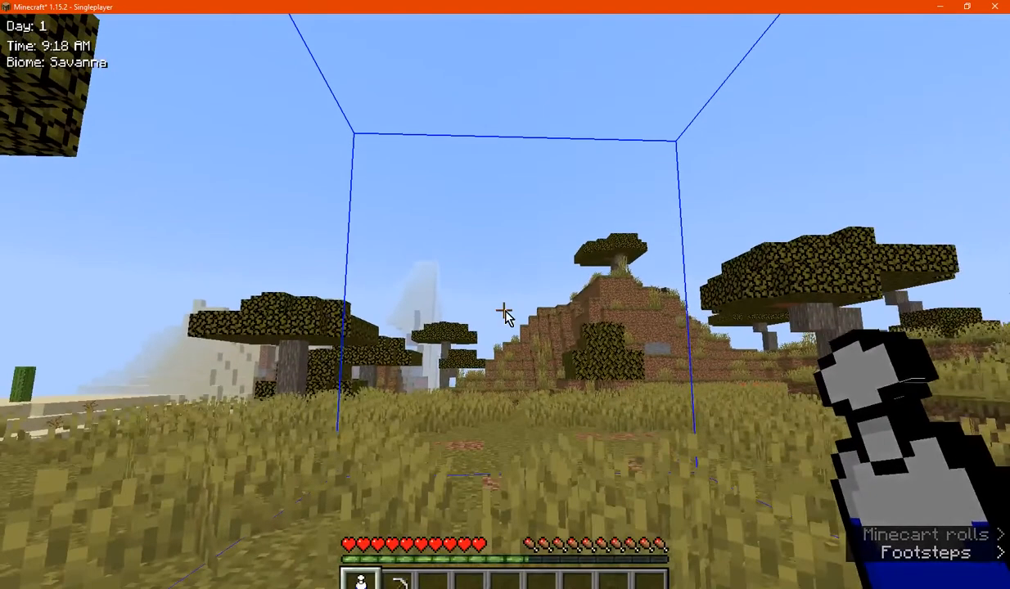
{"action": "mouse_move", "coordinate": [491, 236]}
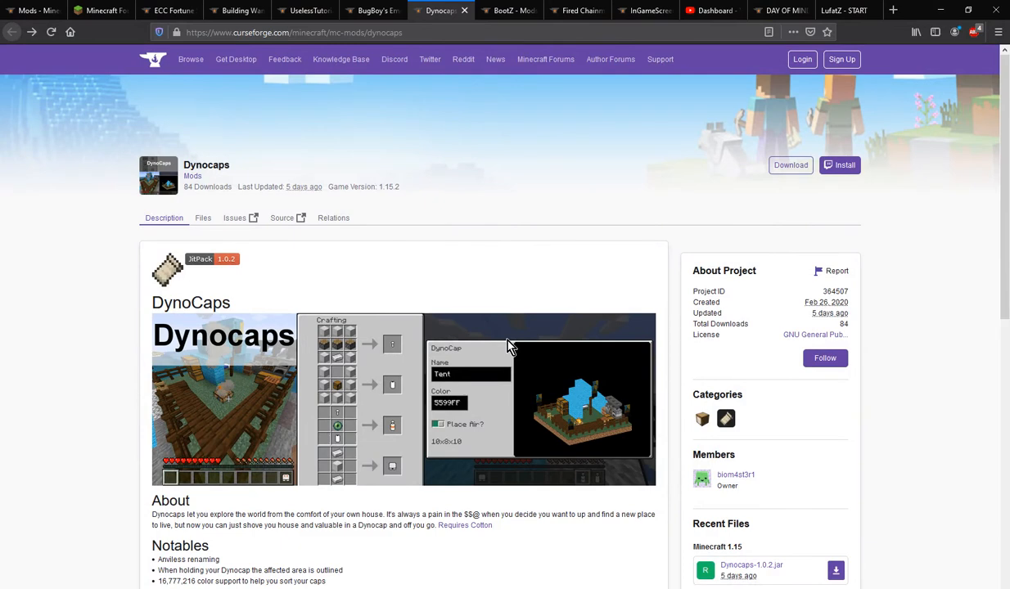
{"action": "scroll", "scroll_direction": "down", "scroll_amount": 3}
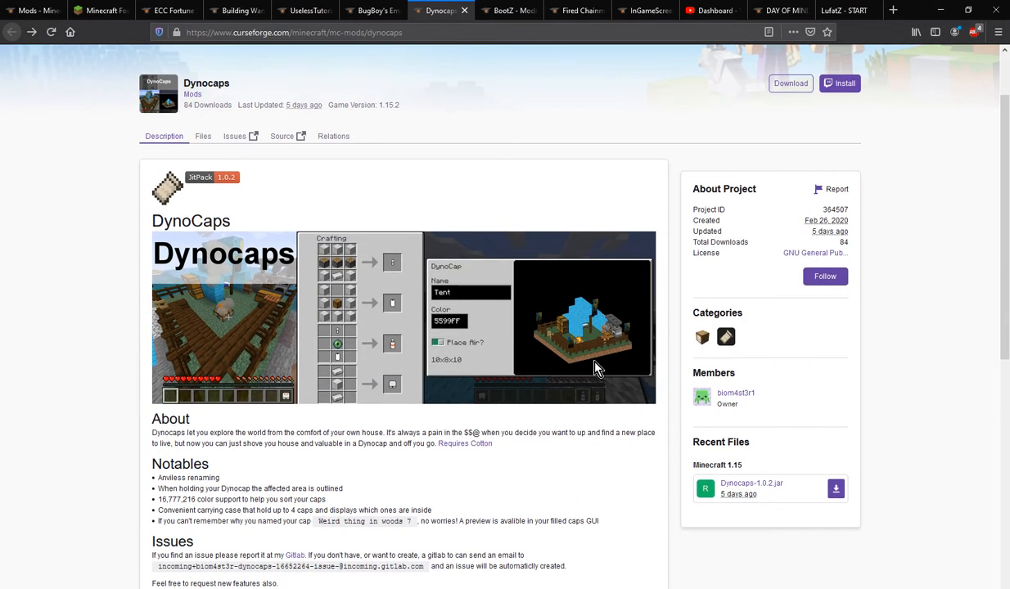
{"action": "mouse_move", "coordinate": [461, 366]}
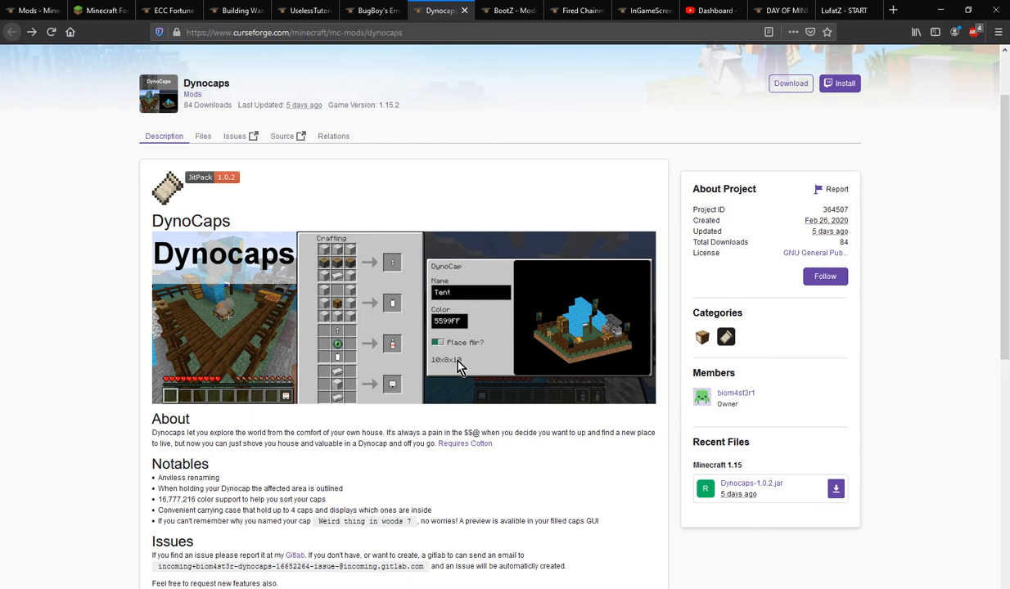
{"action": "mouse_move", "coordinate": [521, 342]}
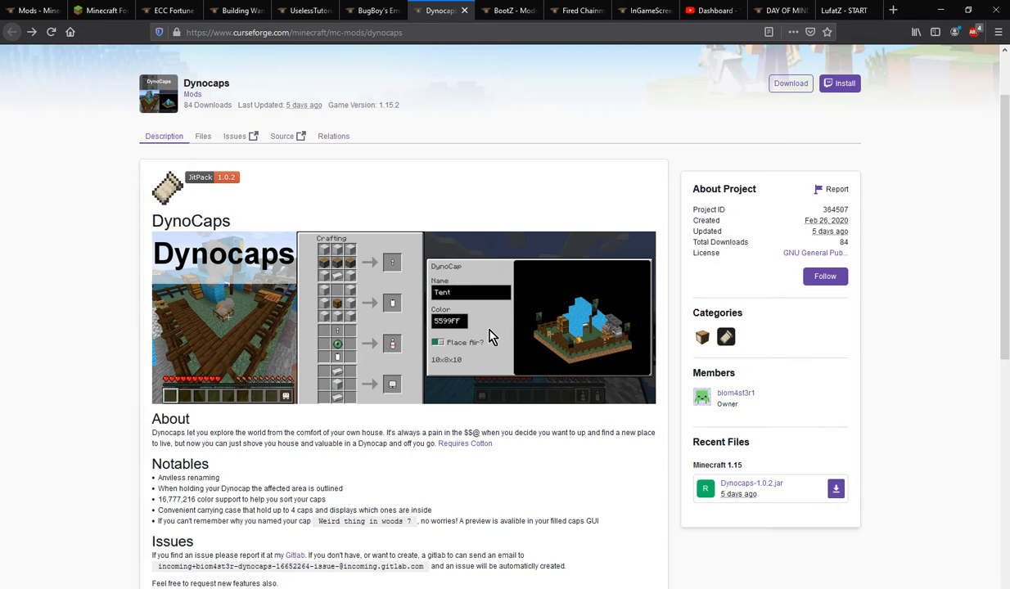
{"action": "mouse_move", "coordinate": [482, 370]}
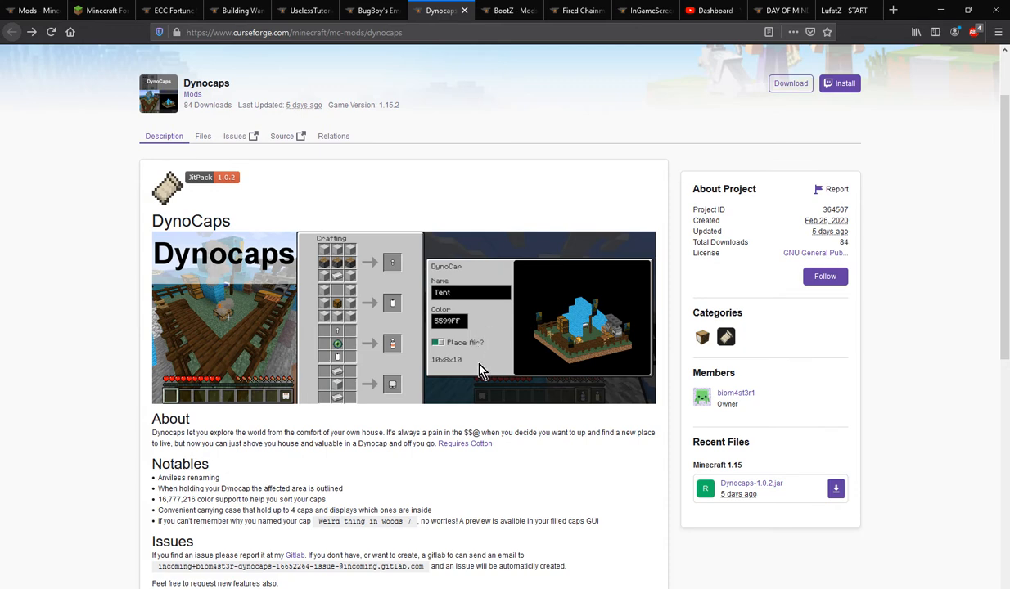
{"action": "mouse_move", "coordinate": [555, 432]}
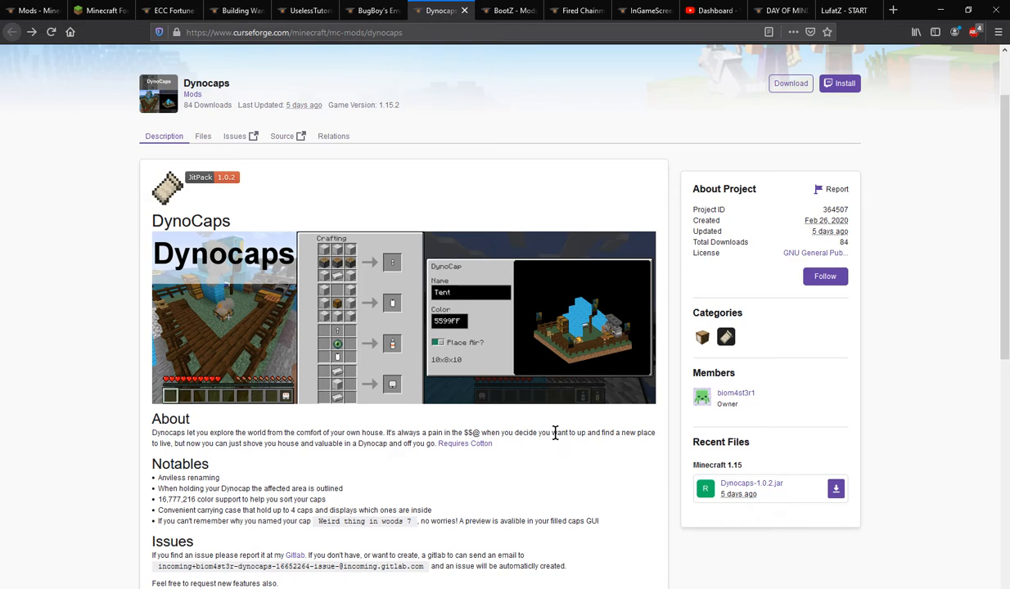
{"action": "mouse_move", "coordinate": [599, 573]}
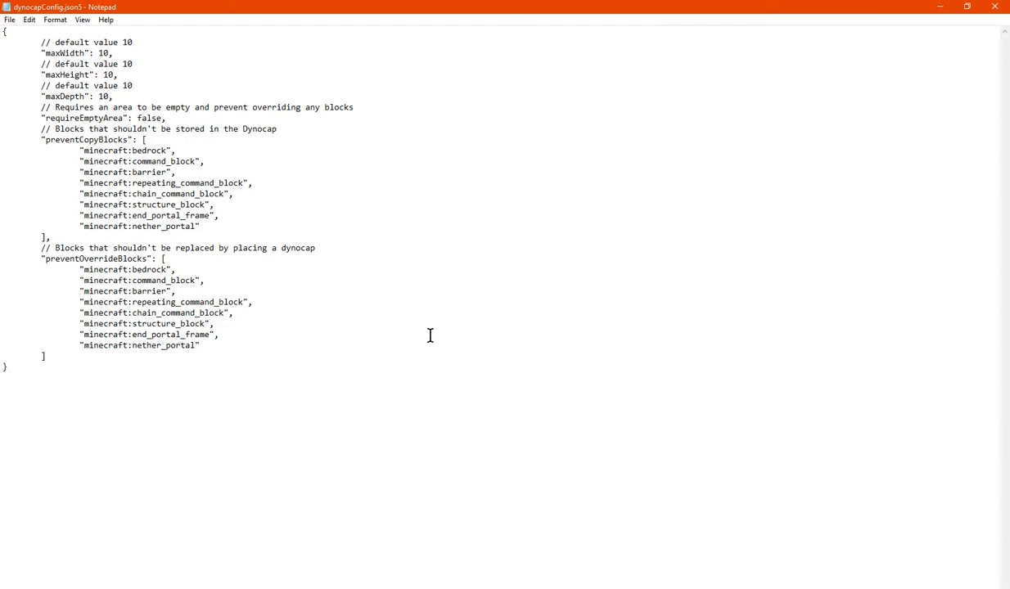
{"action": "mouse_move", "coordinate": [396, 272]}
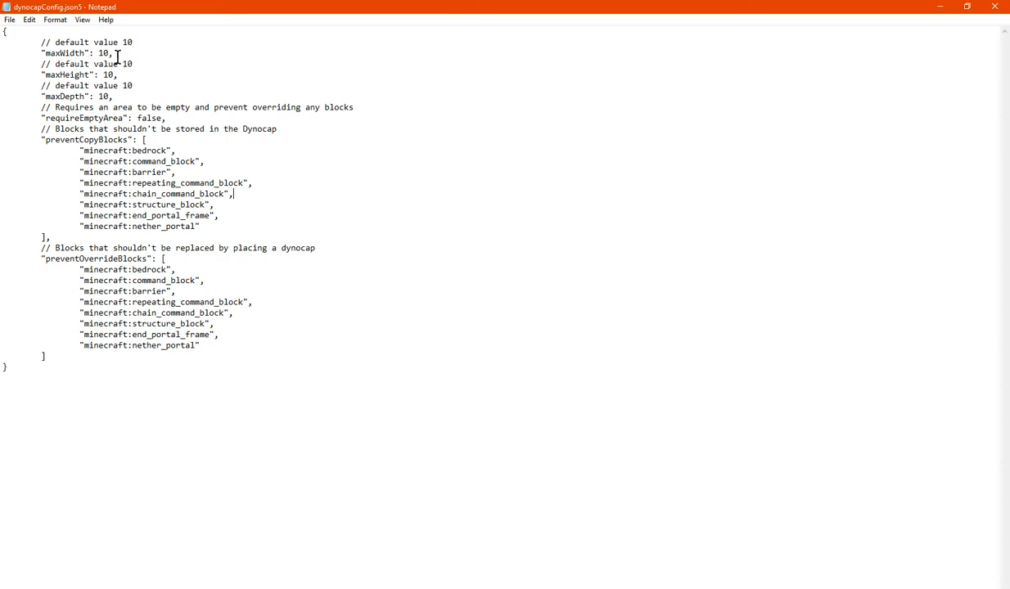
{"action": "triple_click", "coordinate": [78, 52]}
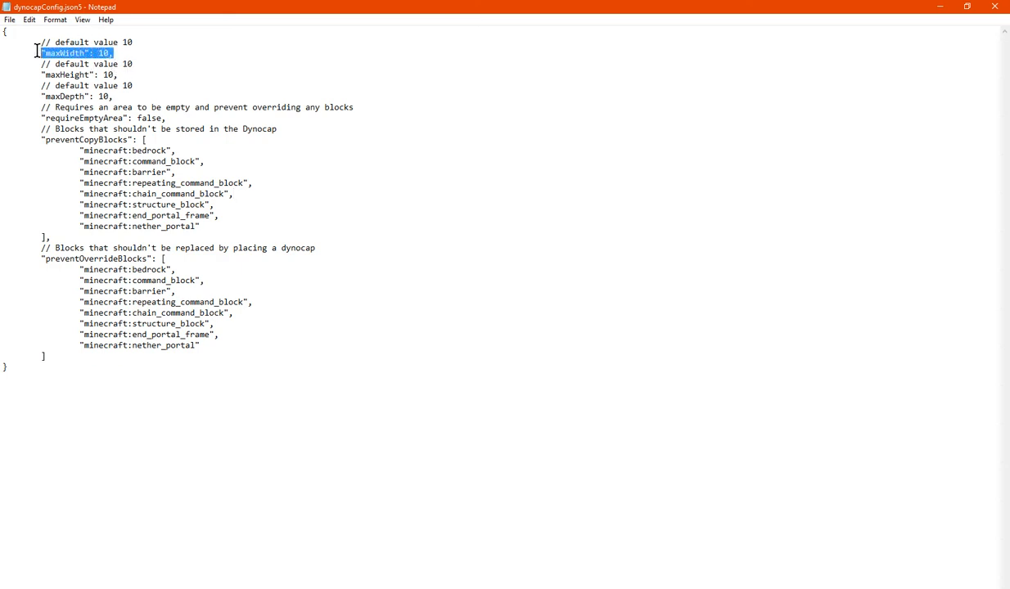
{"action": "left_click", "coordinate": [118, 95]}
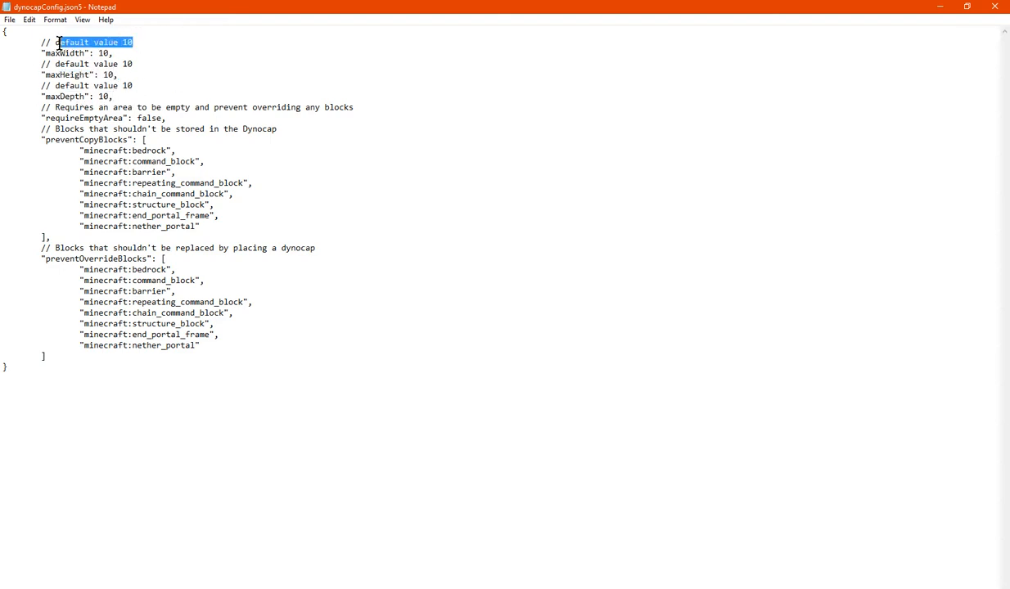
{"action": "left_click", "coordinate": [114, 95]}
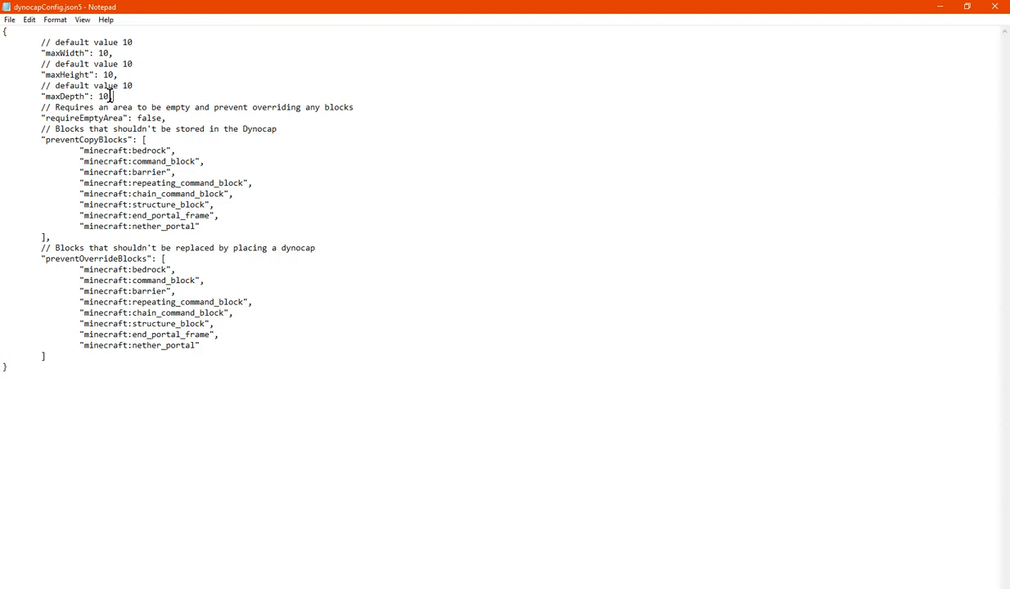
{"action": "double_click", "coordinate": [149, 118]}
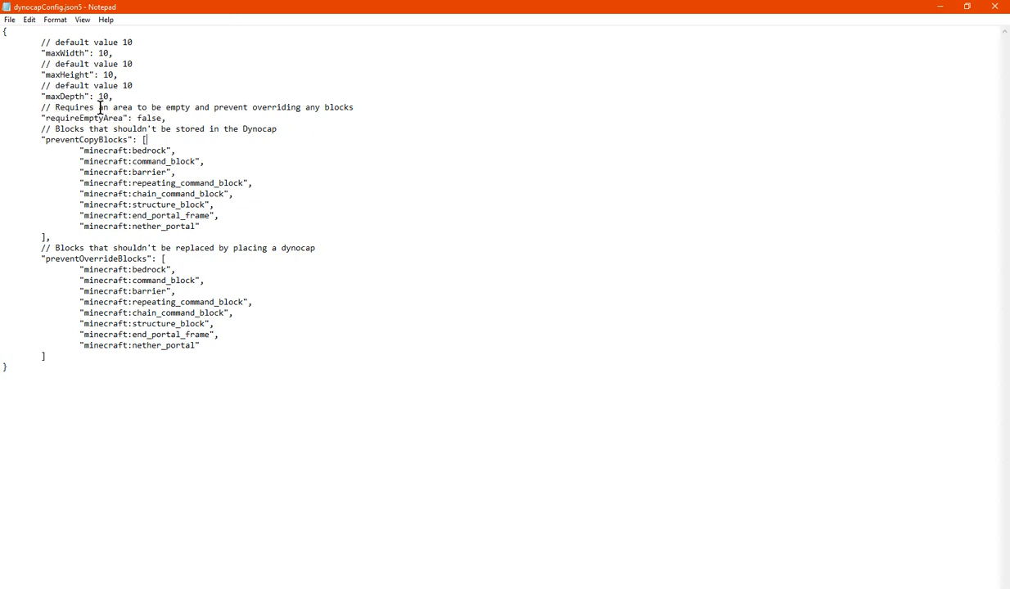
{"action": "double_click", "coordinate": [182, 108]}
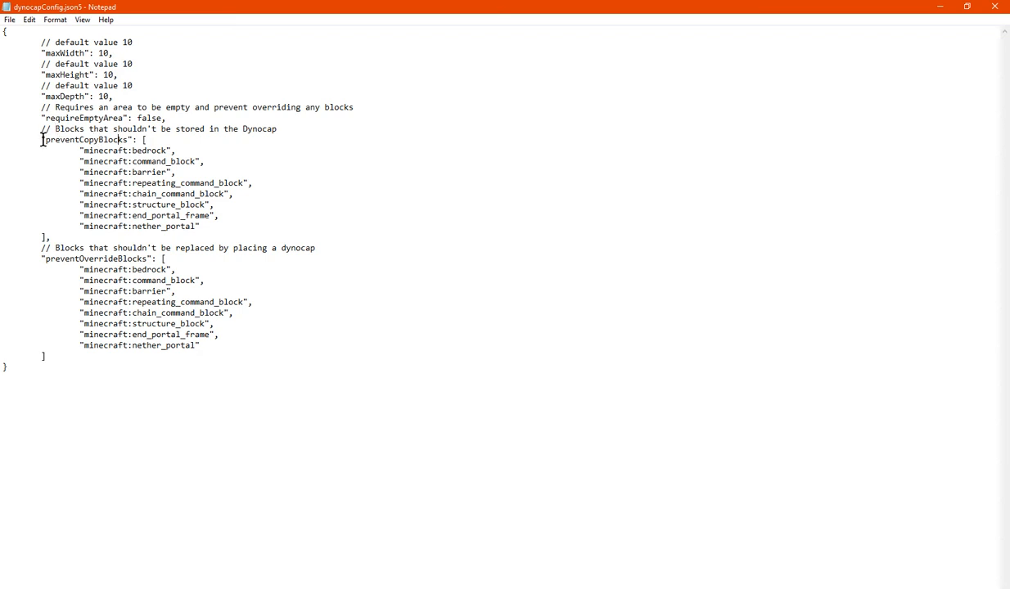
{"action": "left_click_drag", "start_coordinate": [42, 139], "coordinate": [200, 226]}
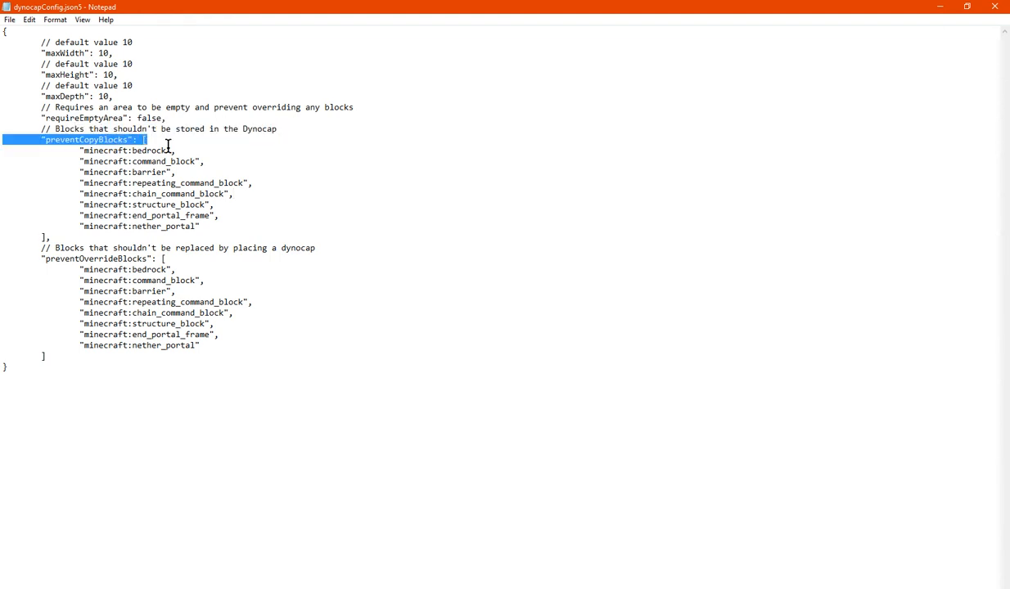
{"action": "left_click_drag", "start_coordinate": [147, 139], "coordinate": [205, 162]}
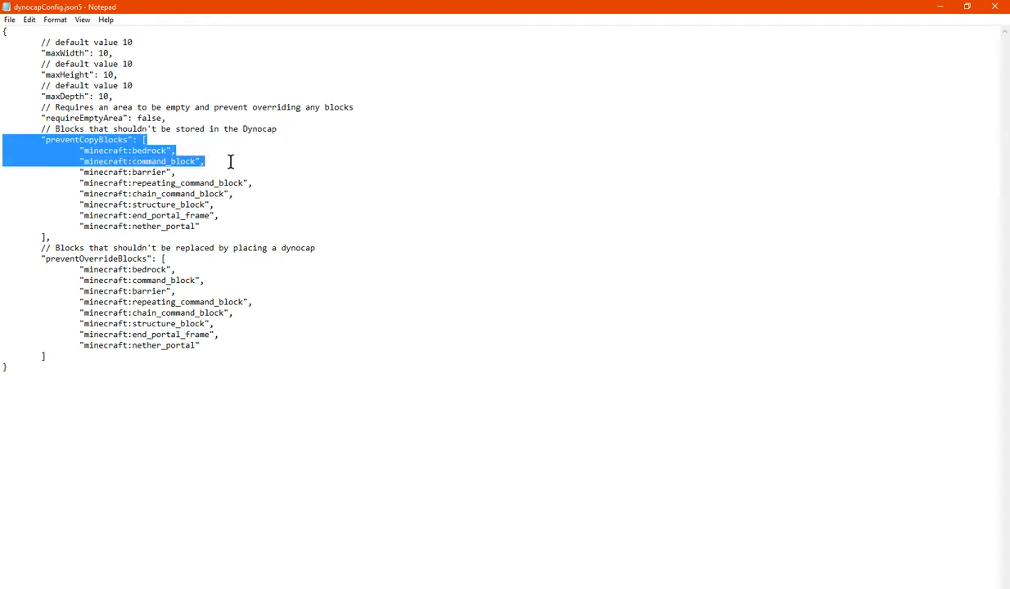
{"action": "left_click_drag", "start_coordinate": [203, 162], "coordinate": [253, 183]}
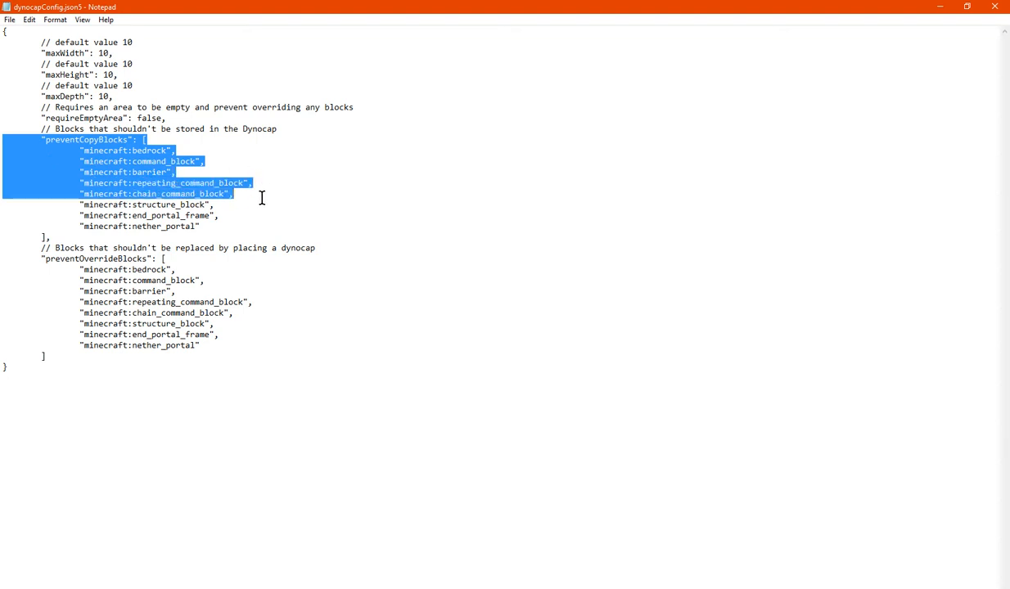
{"action": "left_click_drag", "start_coordinate": [232, 193], "coordinate": [220, 216]}
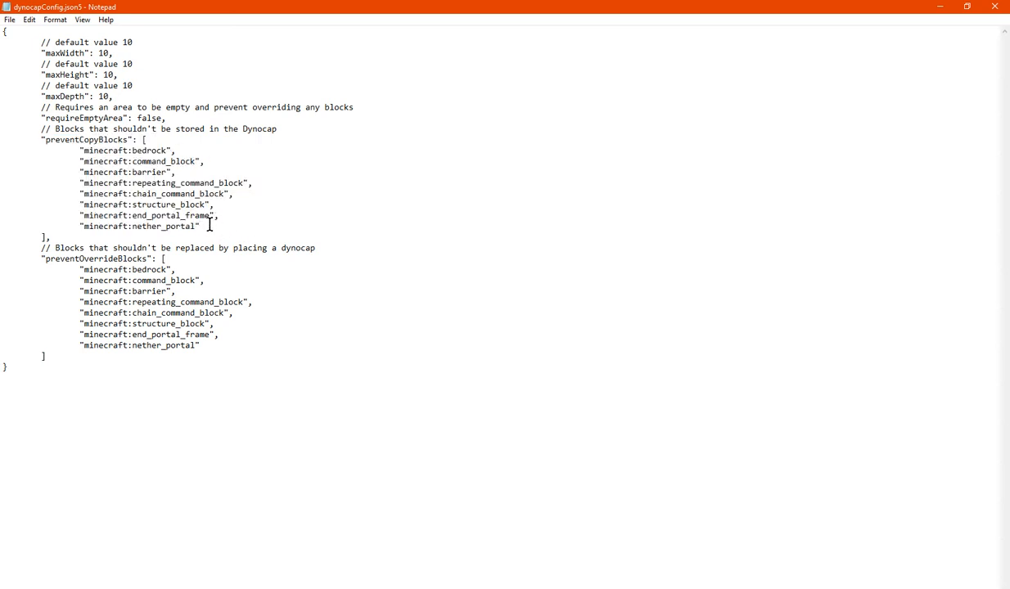
{"action": "double_click", "coordinate": [139, 226]}
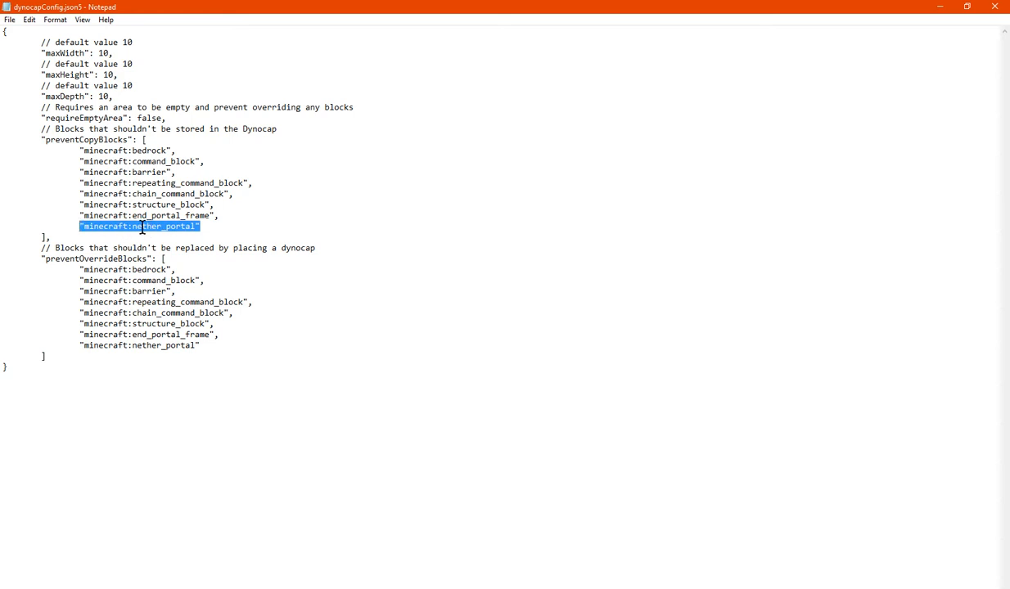
{"action": "mouse_move", "coordinate": [170, 242]}
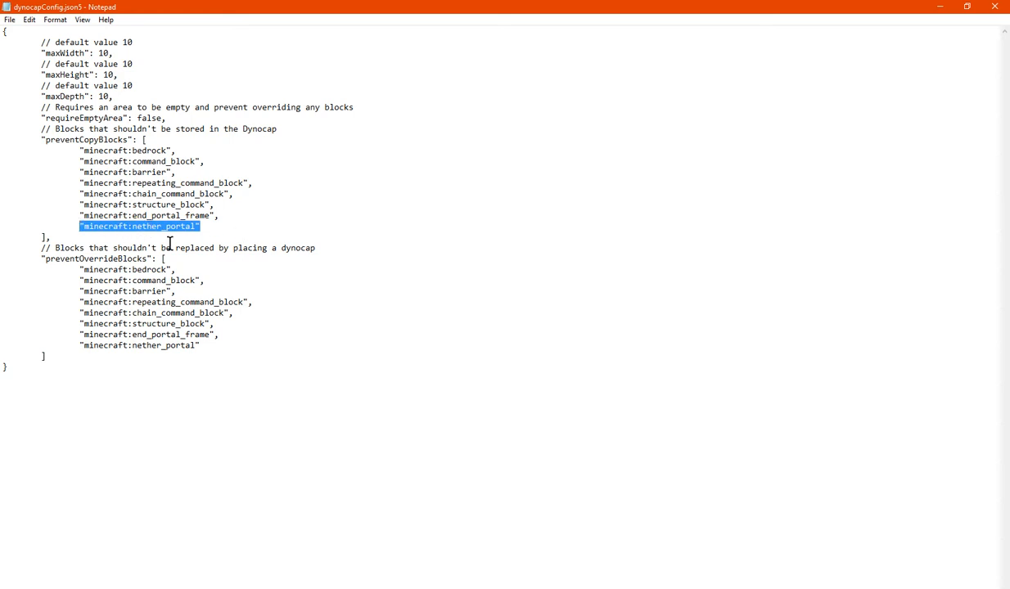
{"action": "left_click", "coordinate": [57, 252]}
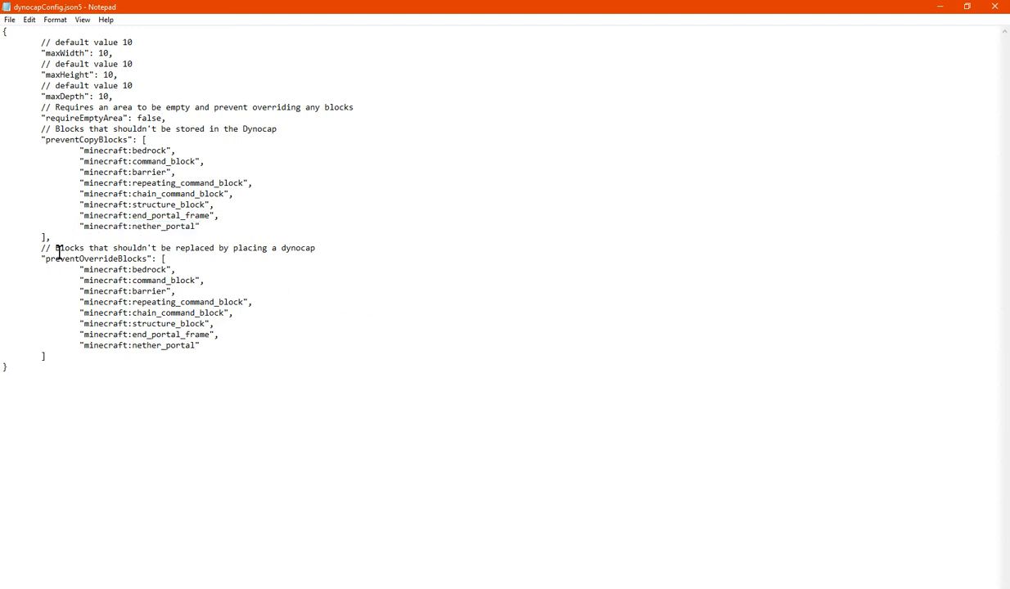
{"action": "left_click_drag", "start_coordinate": [85, 151], "coordinate": [199, 226]}
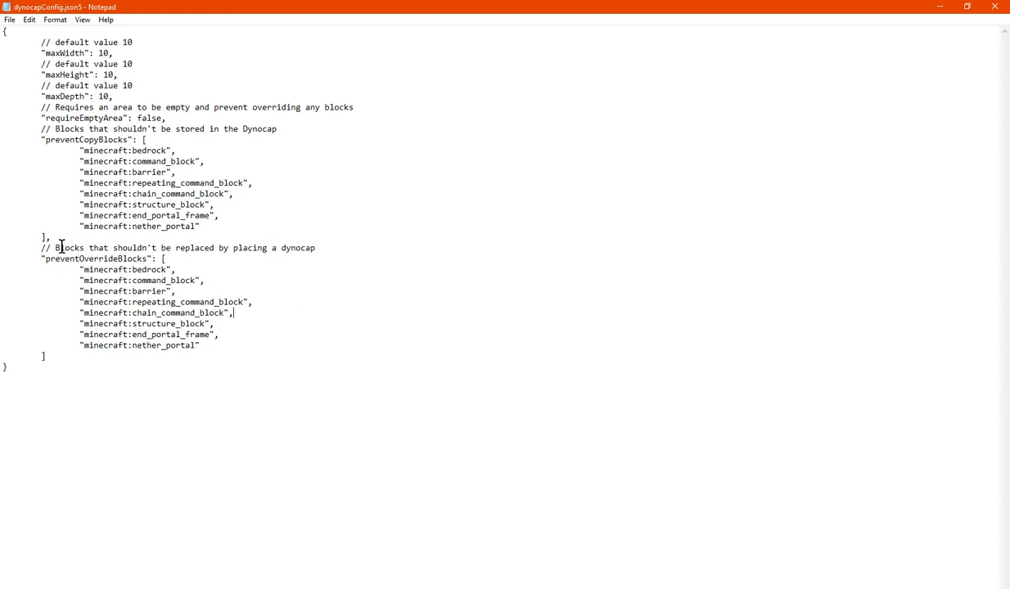
{"action": "left_click_drag", "start_coordinate": [50, 247], "coordinate": [242, 247]}
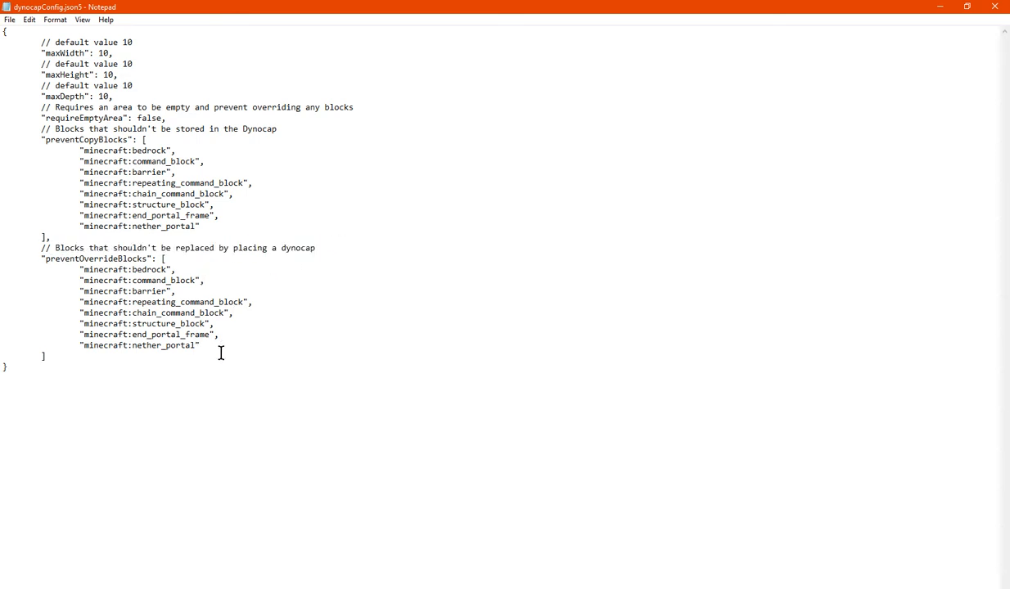
{"action": "left_click_drag", "start_coordinate": [172, 291], "coordinate": [199, 344]}
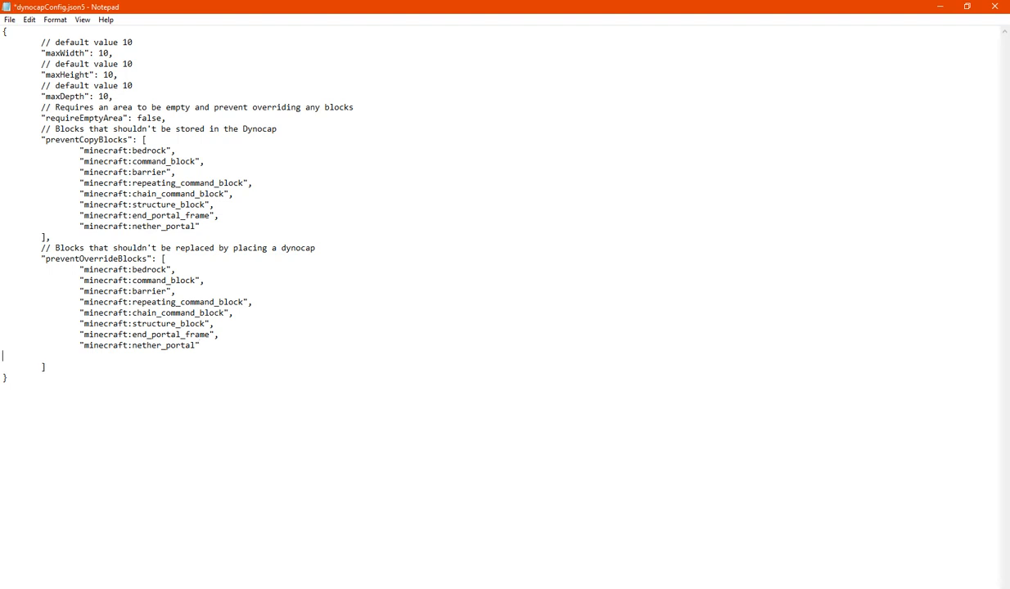
- Add a new preventOverrideBlocks entry reading "minecraft:emeraldblock"
{"action": "type", "text": "\"minecraft:"}
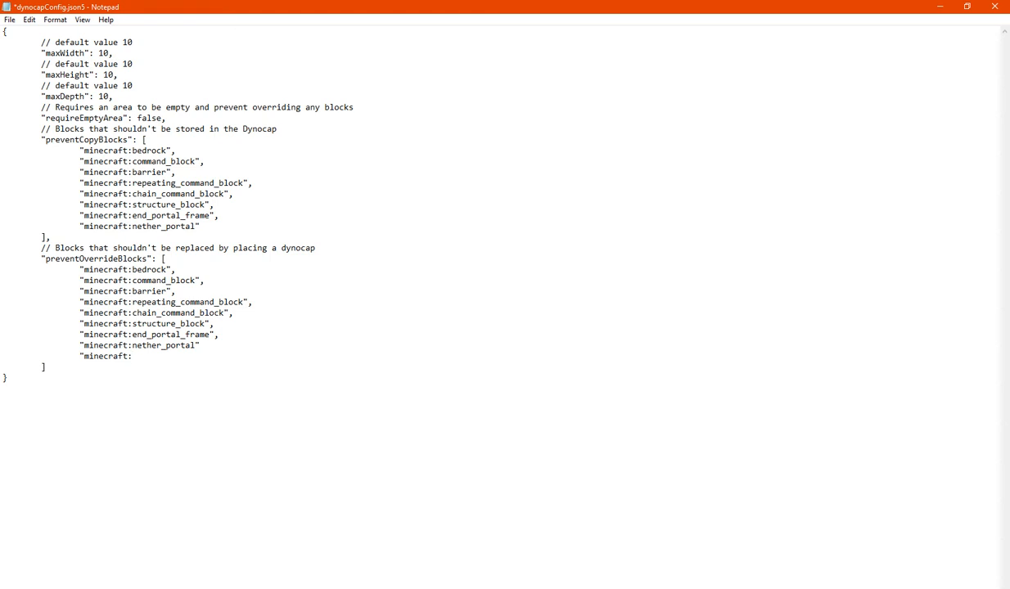
{"action": "left_click", "coordinate": [131, 357]}
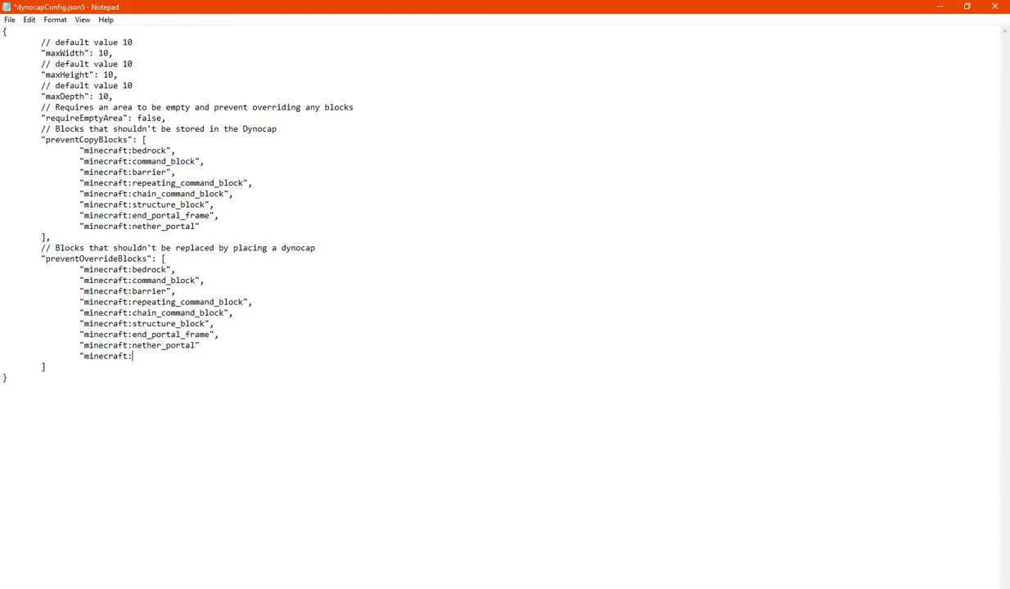
{"action": "type", "text": "emerald_"}
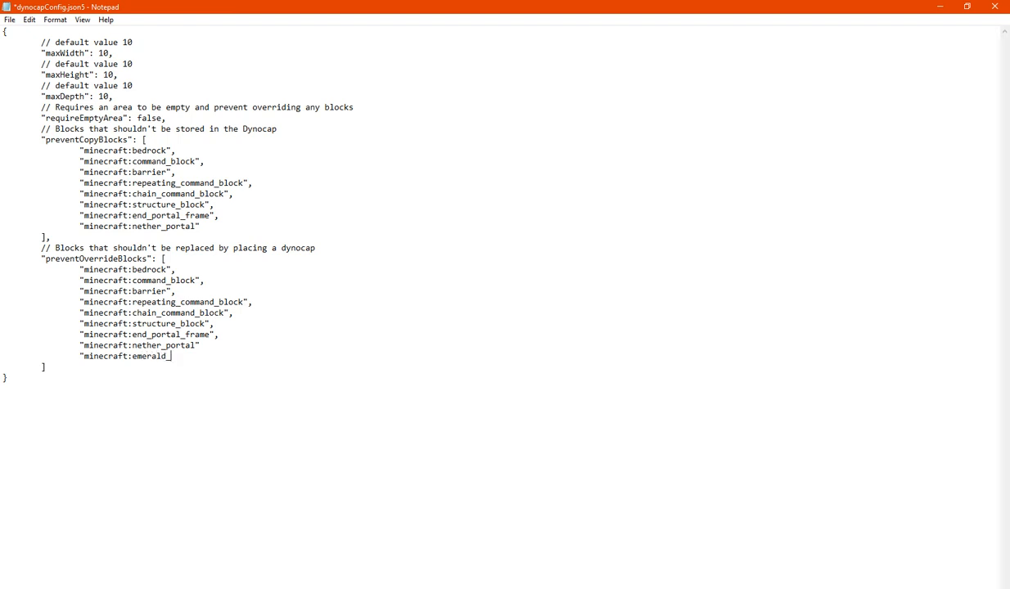
{"action": "type", "text": "block\""}
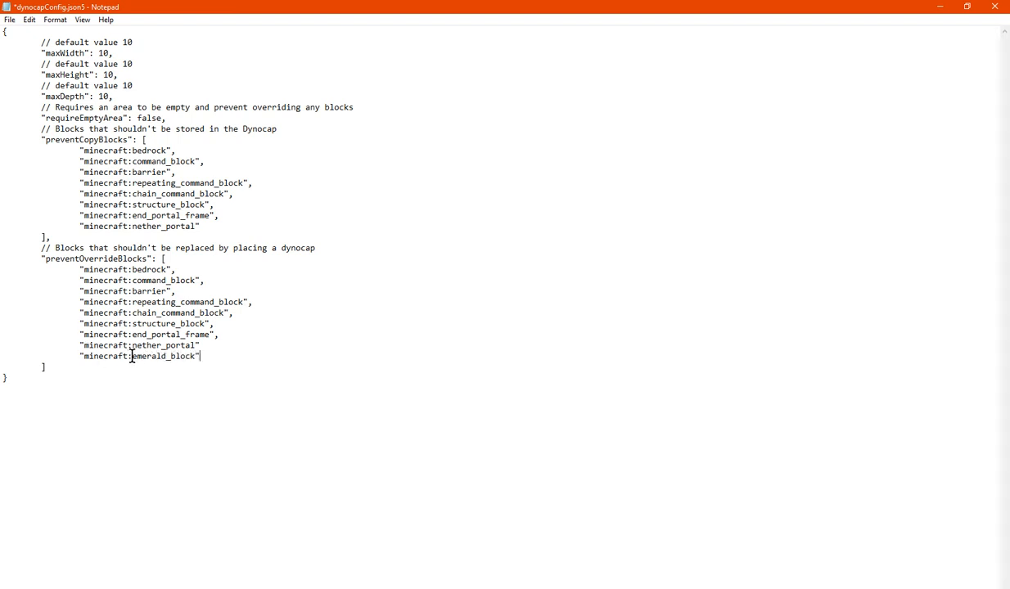
- Rework the entry's name into "minecraft:block_of_emerald"
{"action": "double_click", "coordinate": [155, 357]}
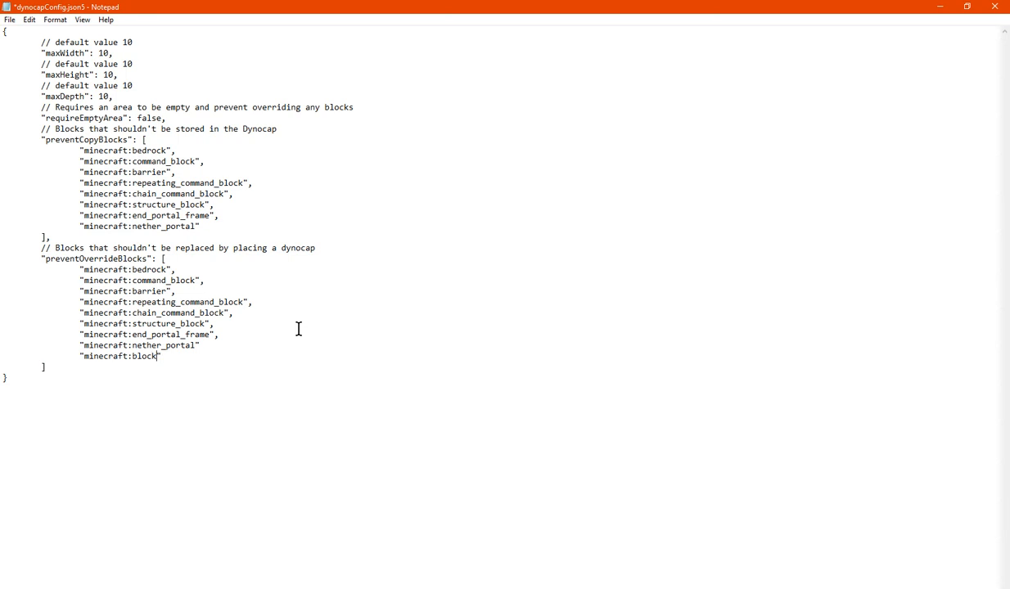
{"action": "type", "text": "_of_)\""}
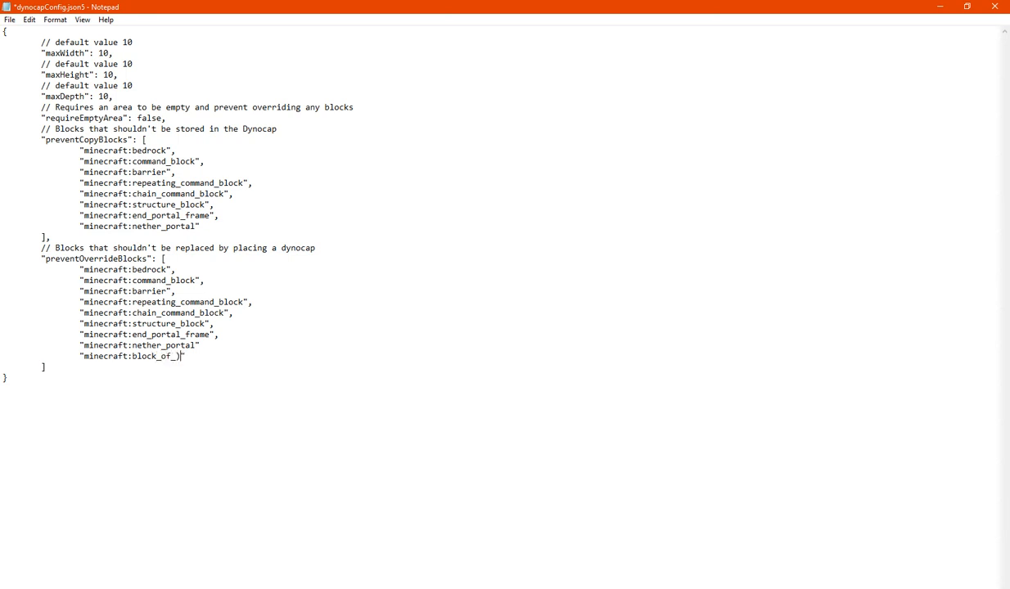
{"action": "type", "text": "emerald\""}
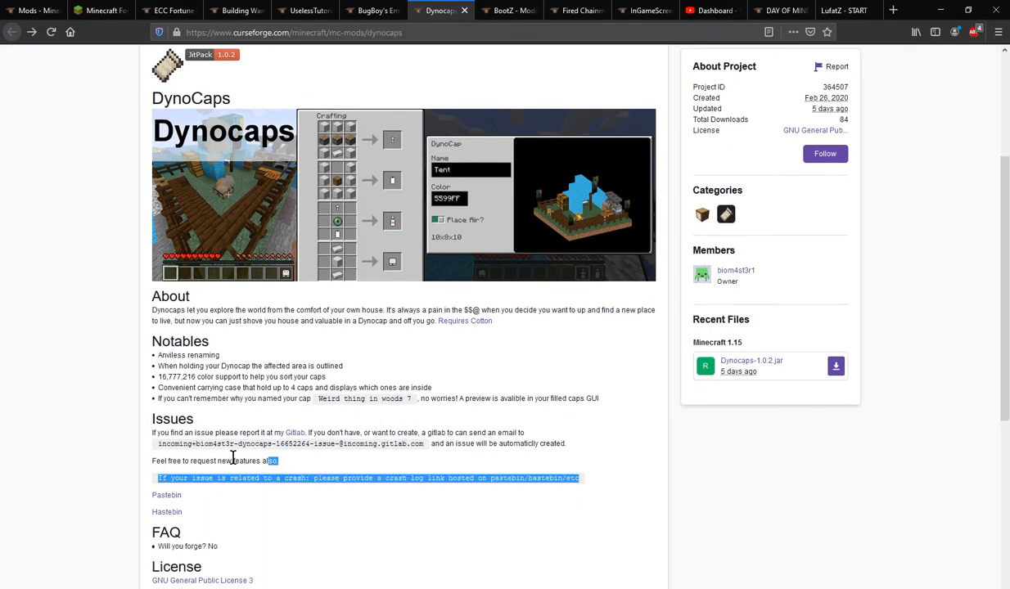
- Clear the text highlight and scroll the Dynocaps page down to the FAQ and License sections
{"action": "left_click", "coordinate": [417, 489]}
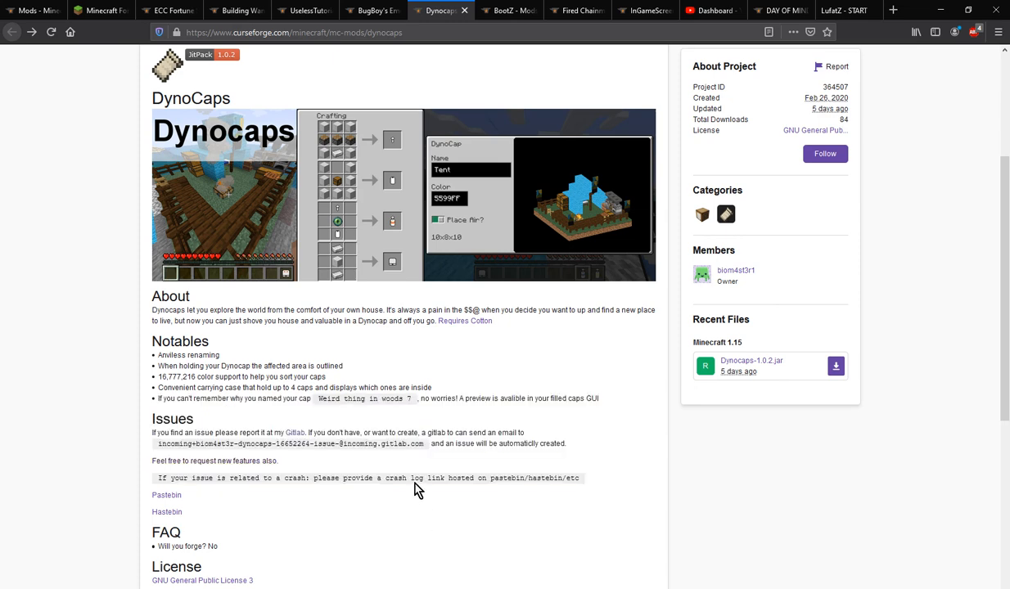
{"action": "scroll", "scroll_direction": "down", "scroll_amount": 3}
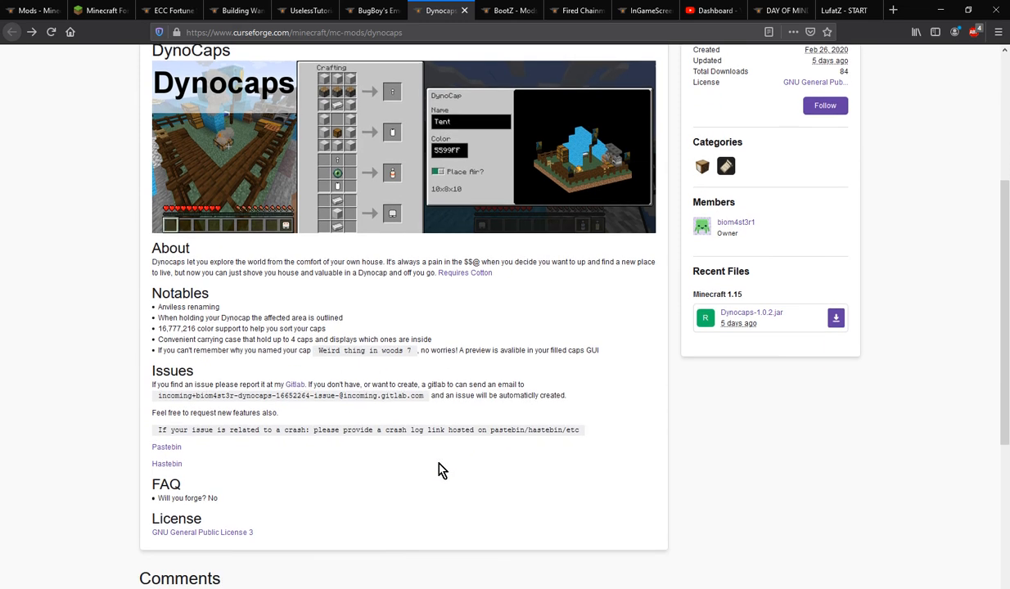